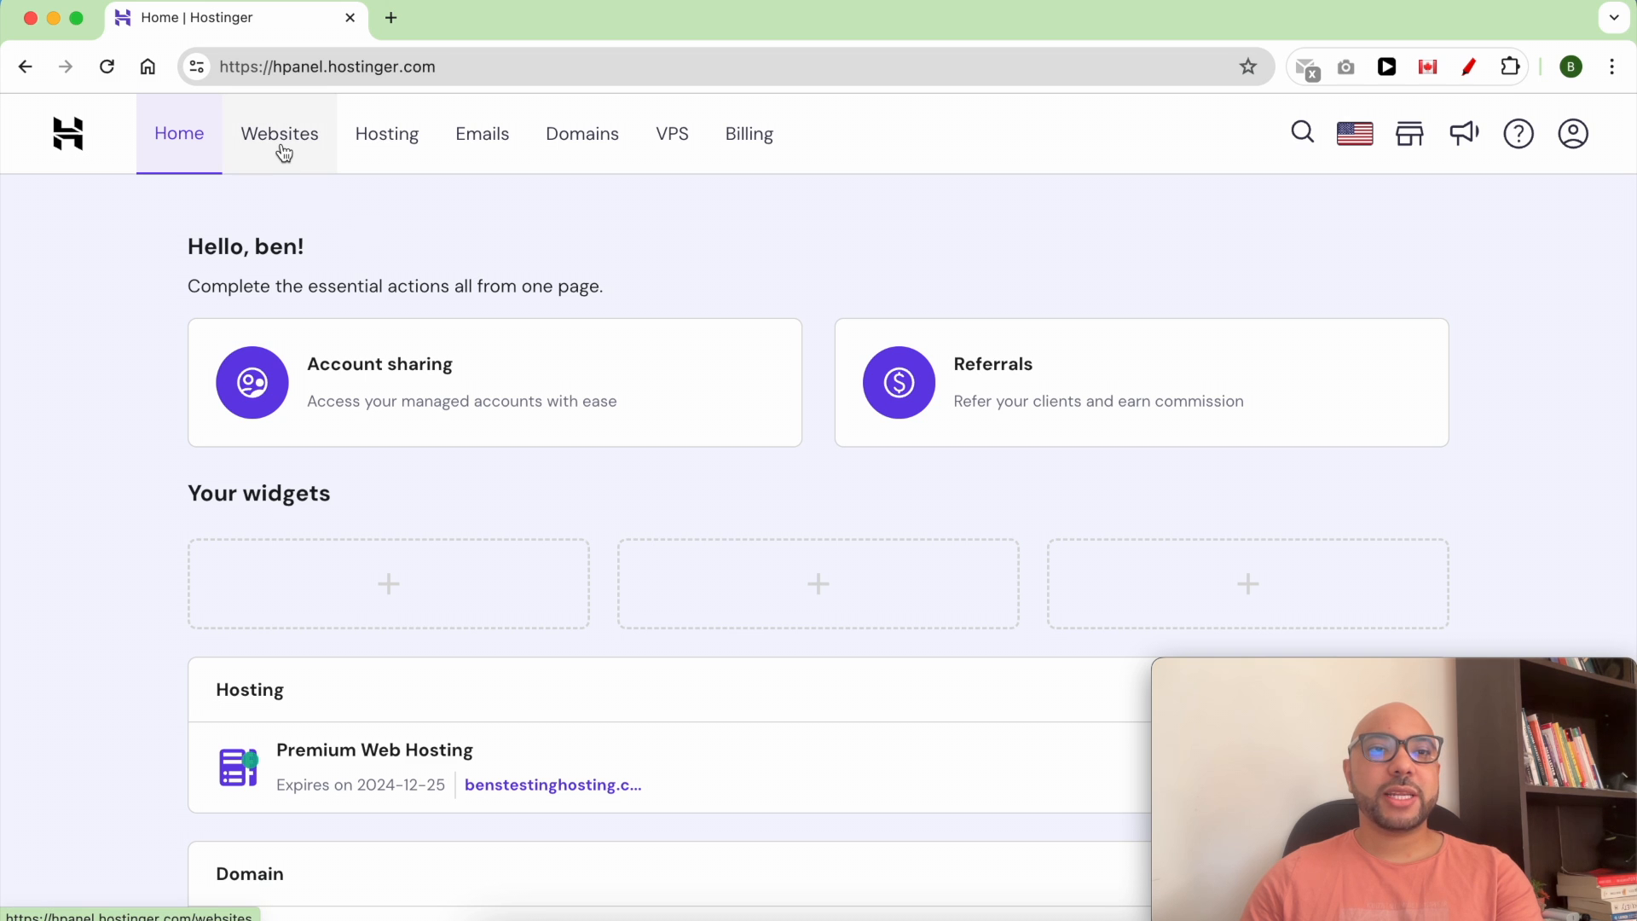
Open the benstestinghosting.com dashboard from Websites and view the live site in a new tab
{"action": "left_click", "coordinate": [280, 140]}
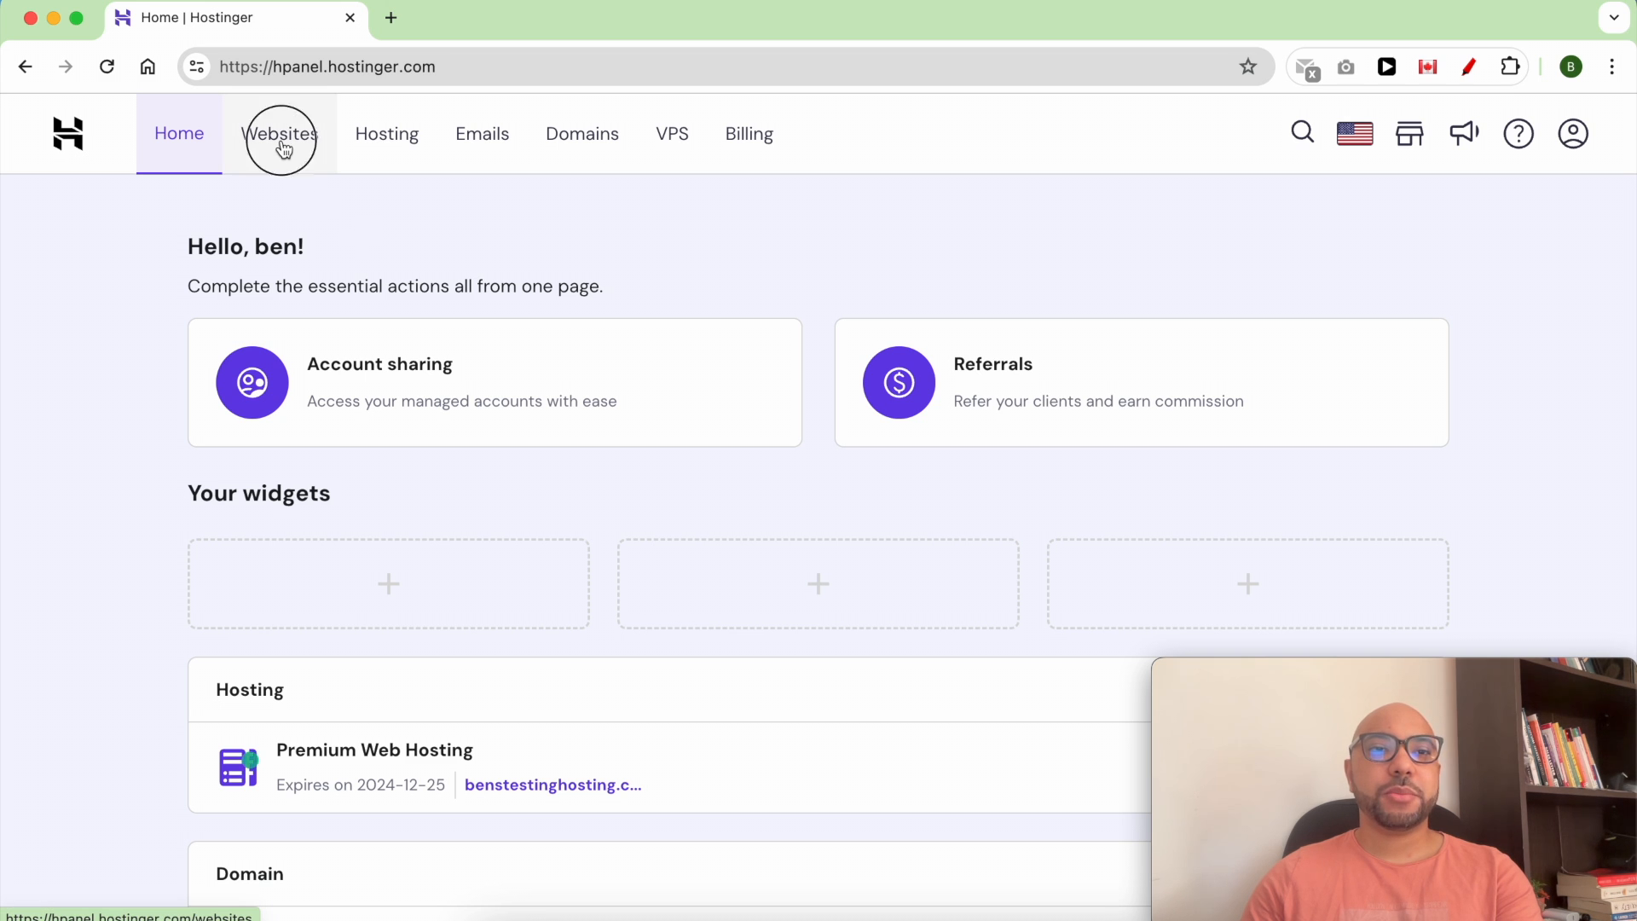
{"action": "left_click", "coordinate": [280, 133]}
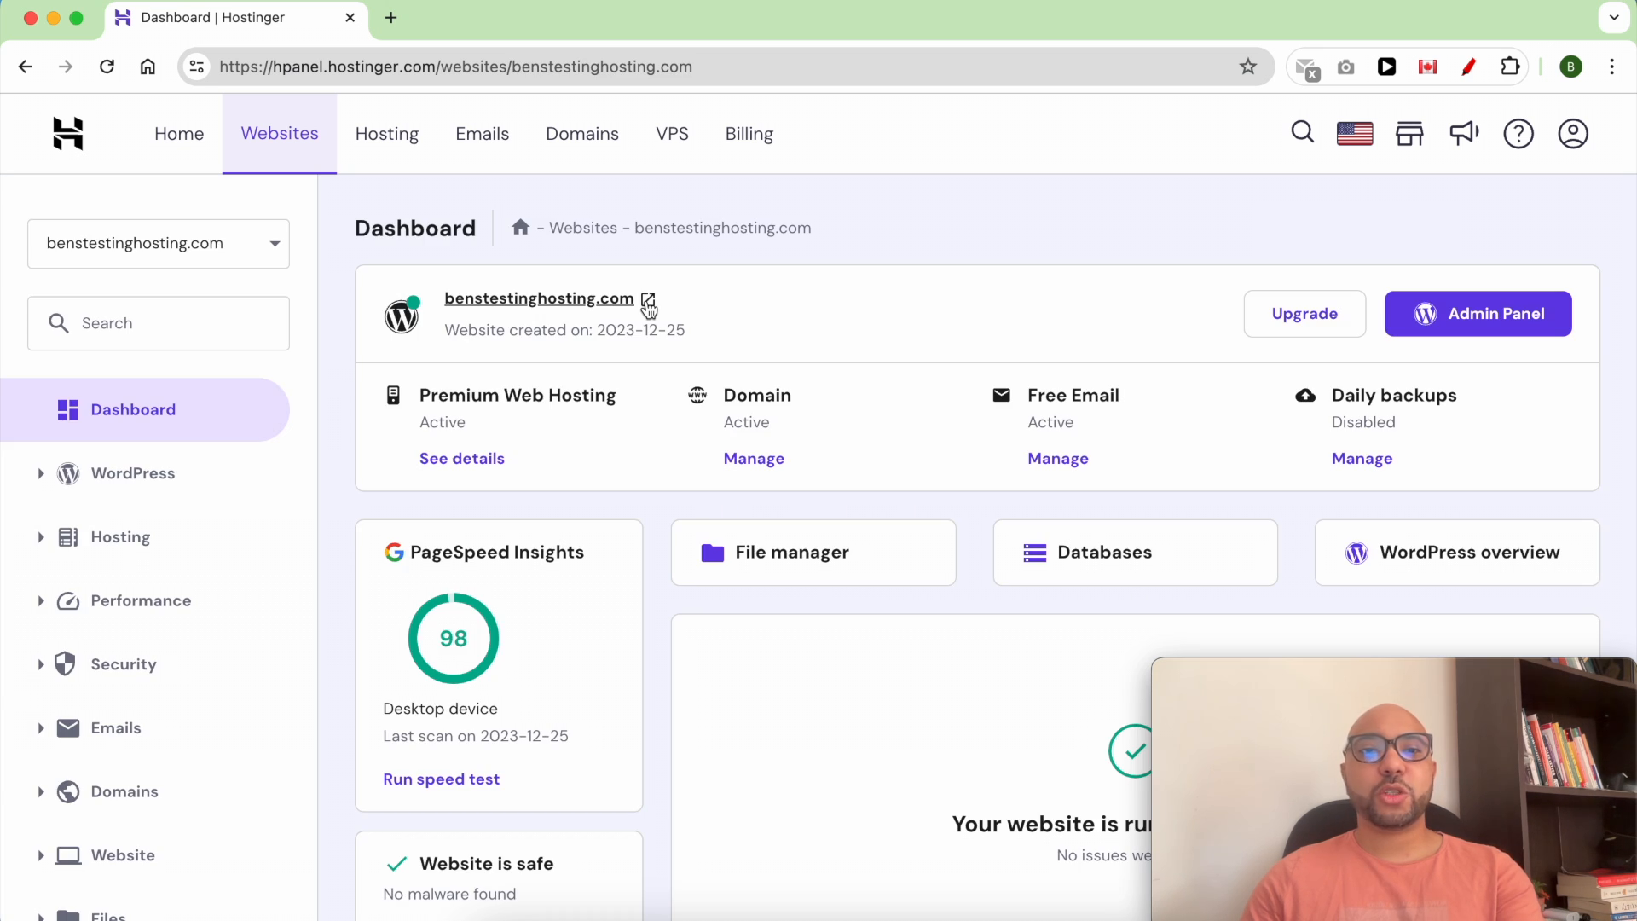
{"action": "left_click", "coordinate": [648, 307]}
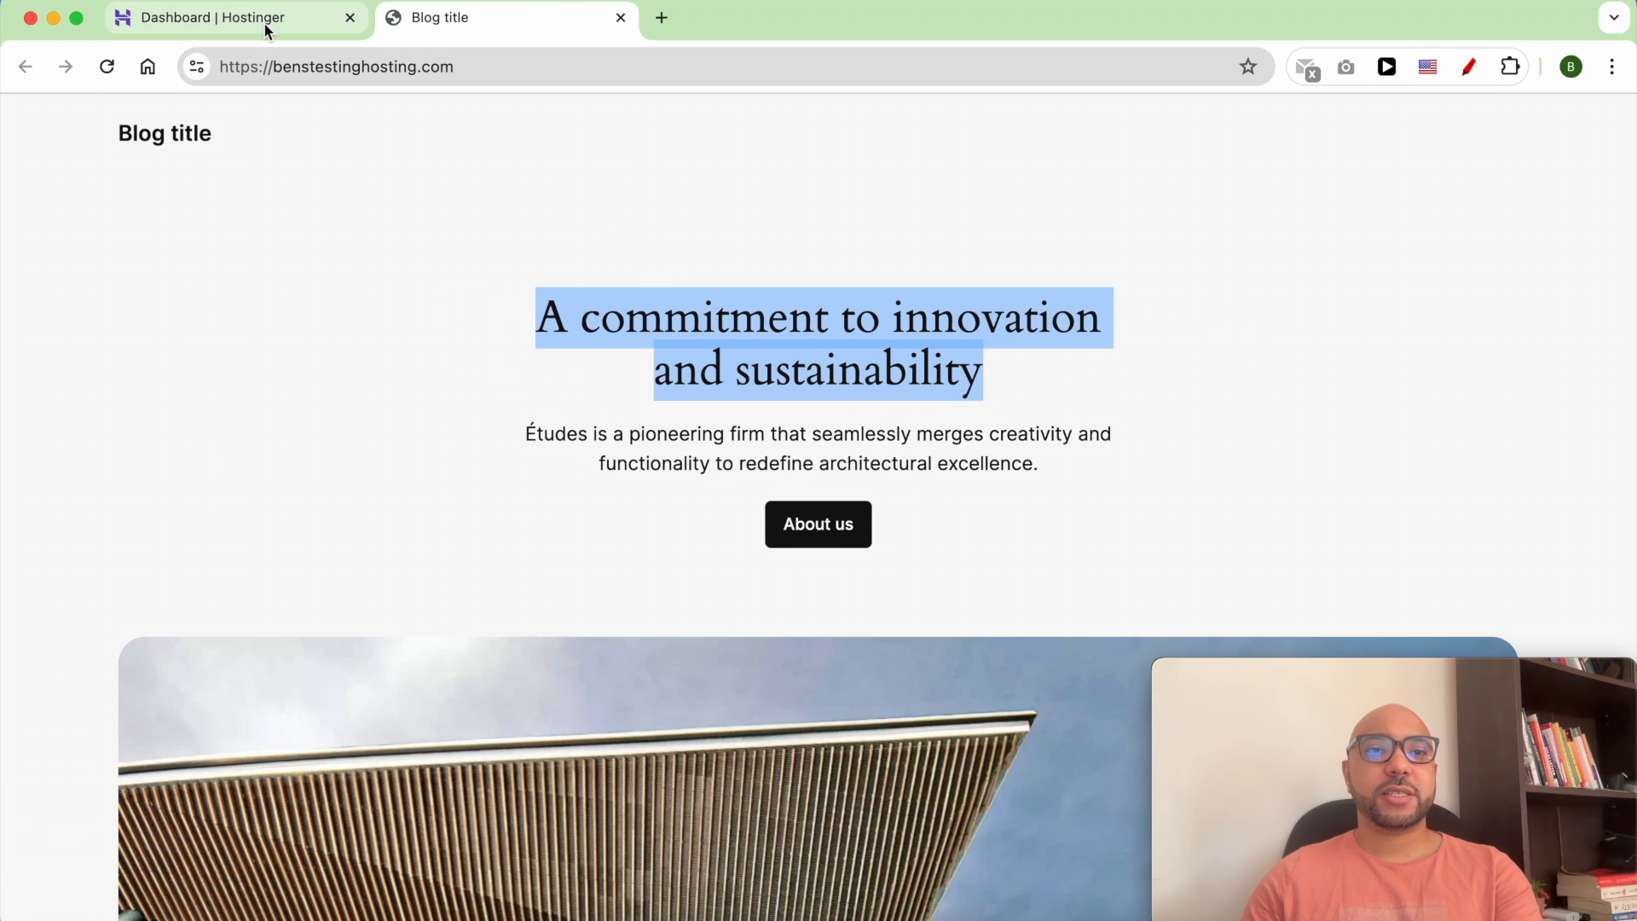
{"action": "left_click", "coordinate": [220, 17]}
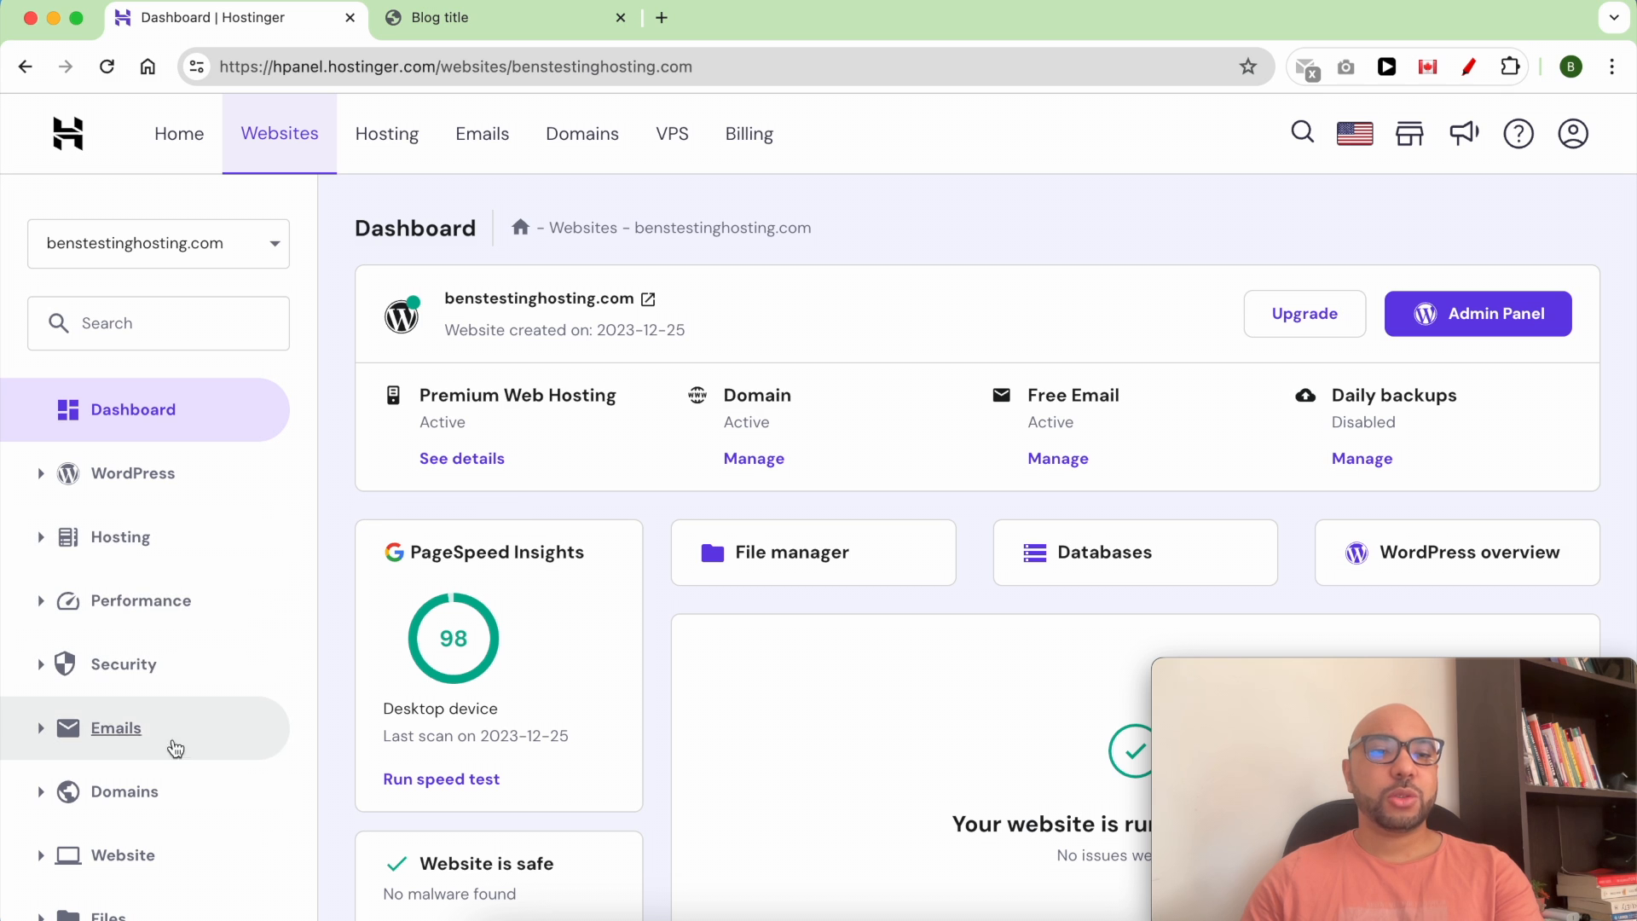
Go to Auto Installer under the Website section, showing WordPress installed
{"action": "scroll", "scroll_direction": "down", "scroll_amount": 3}
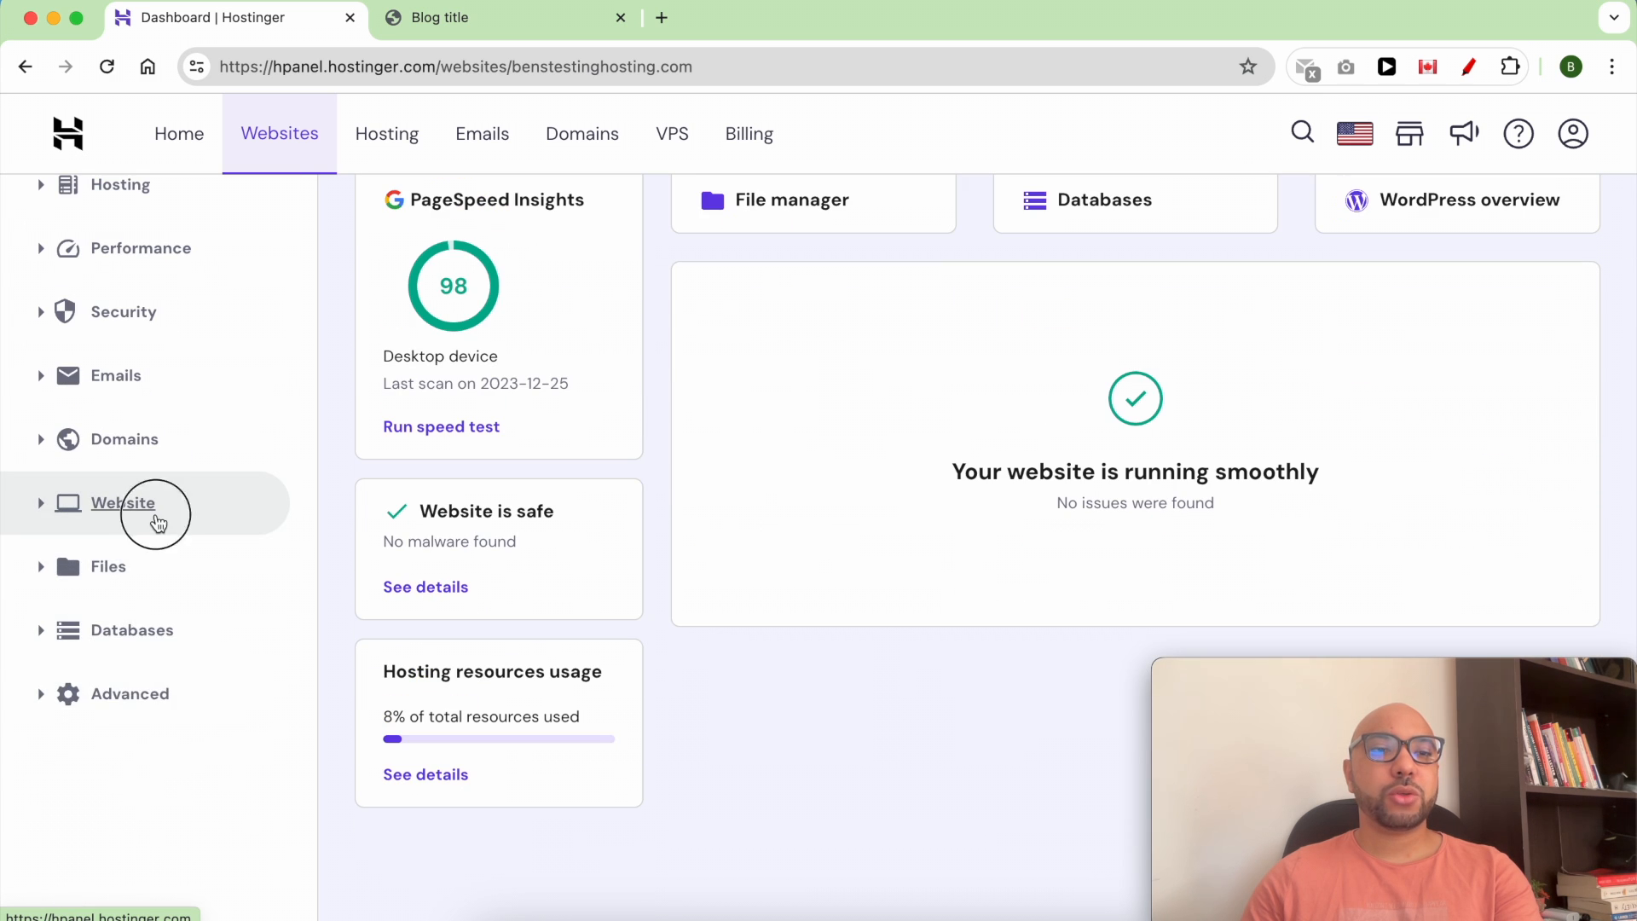
{"action": "left_click", "coordinate": [123, 501]}
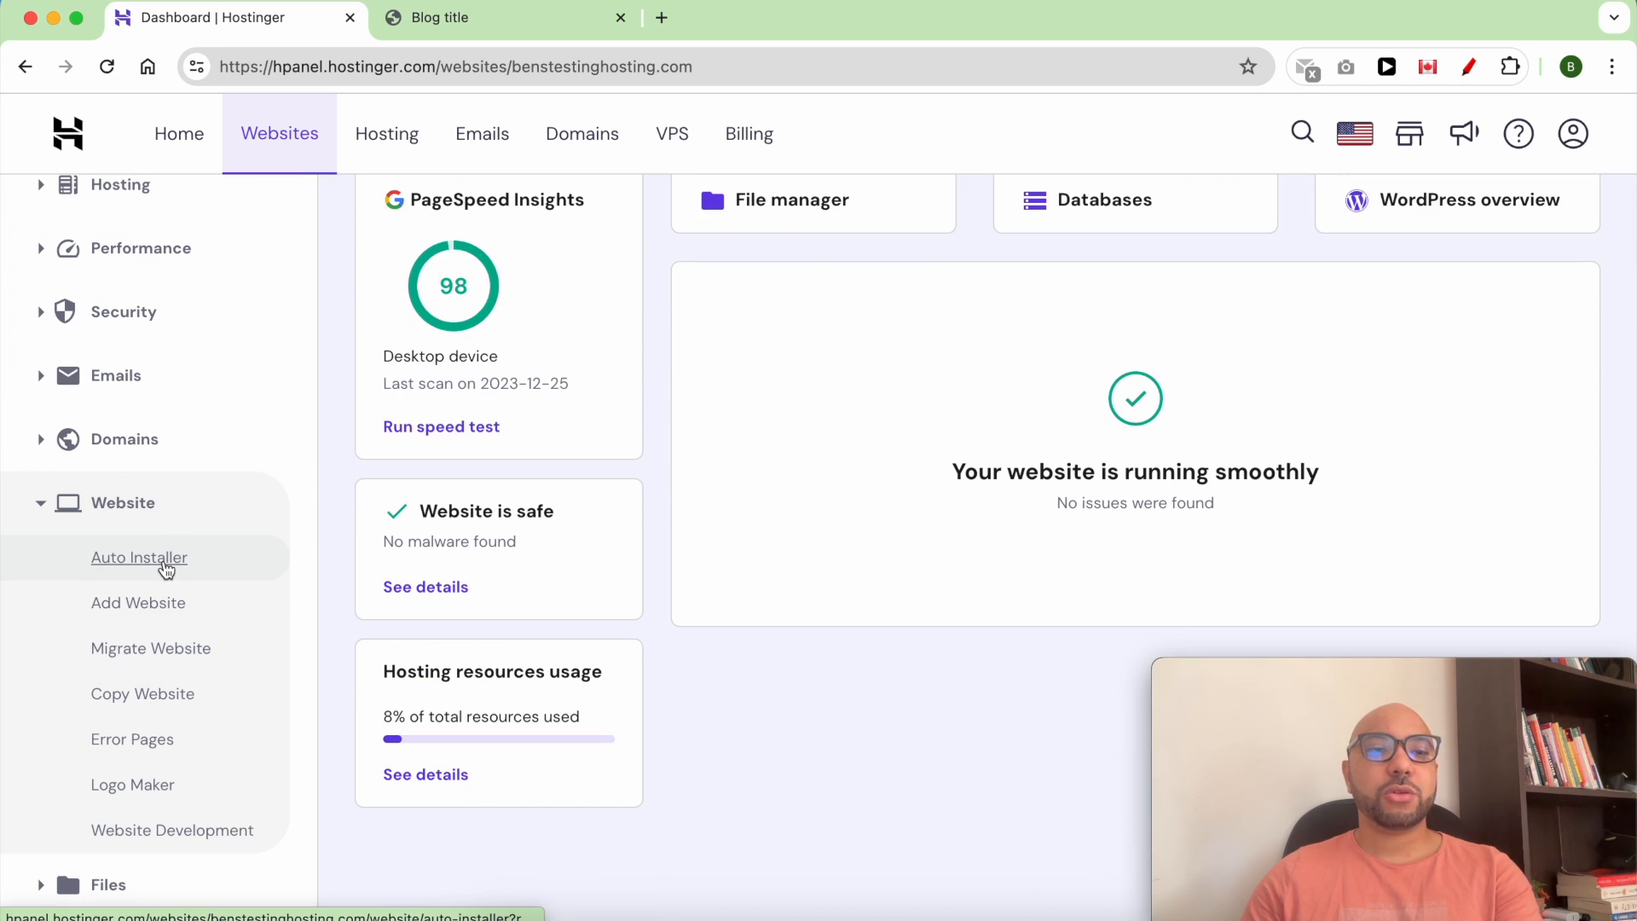
{"action": "left_click", "coordinate": [140, 556]}
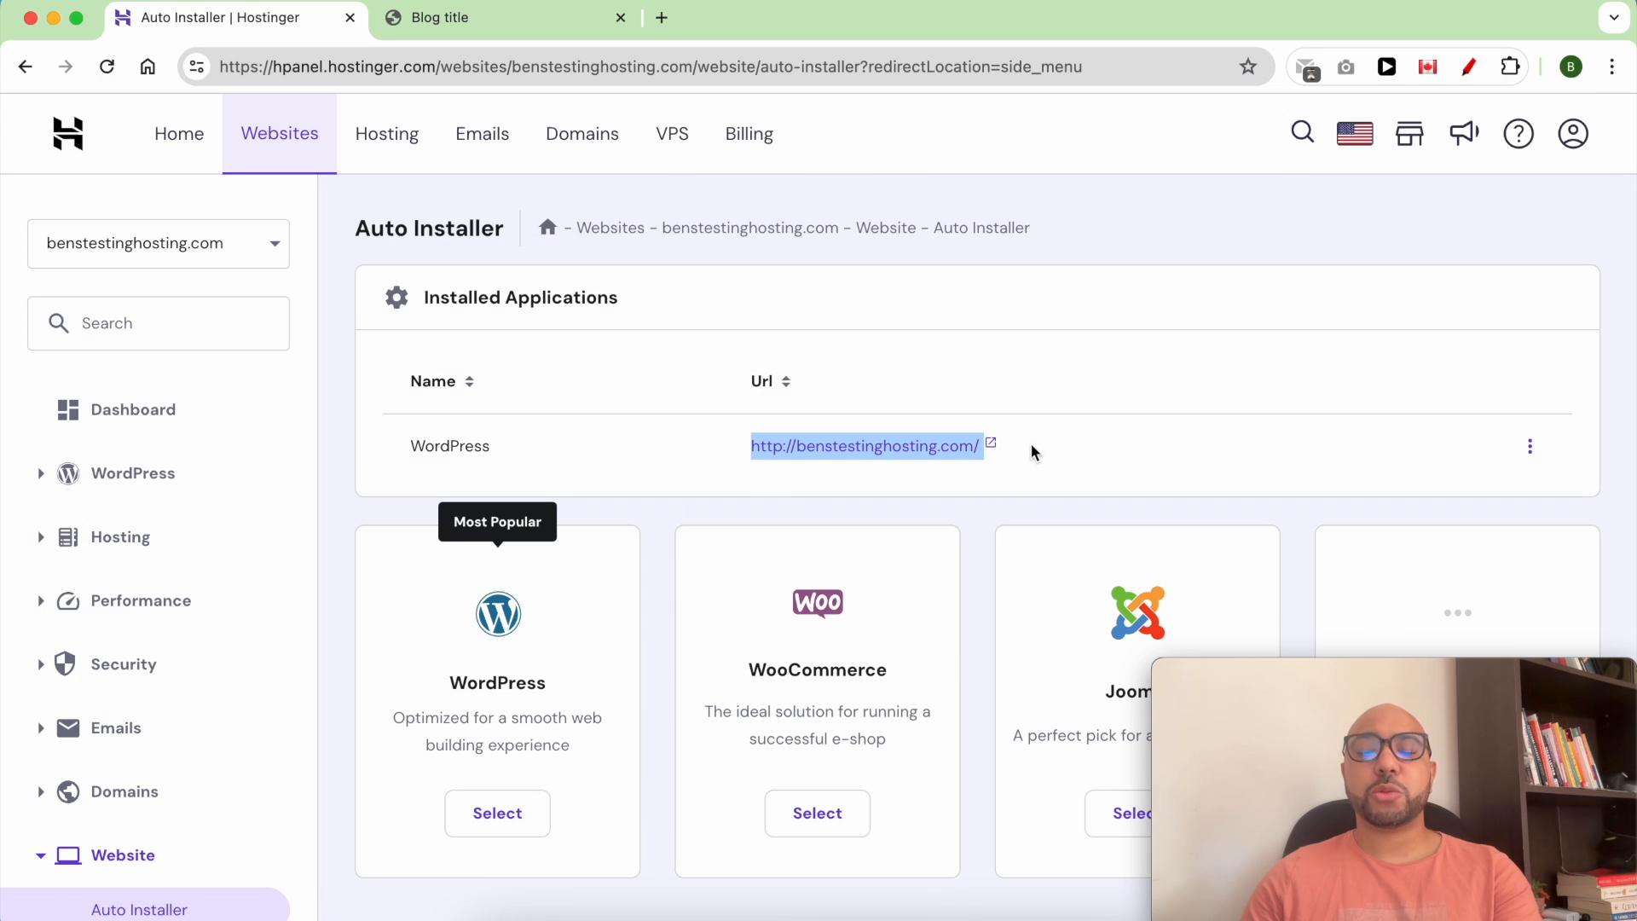
{"action": "mouse_move", "coordinate": [1530, 447]}
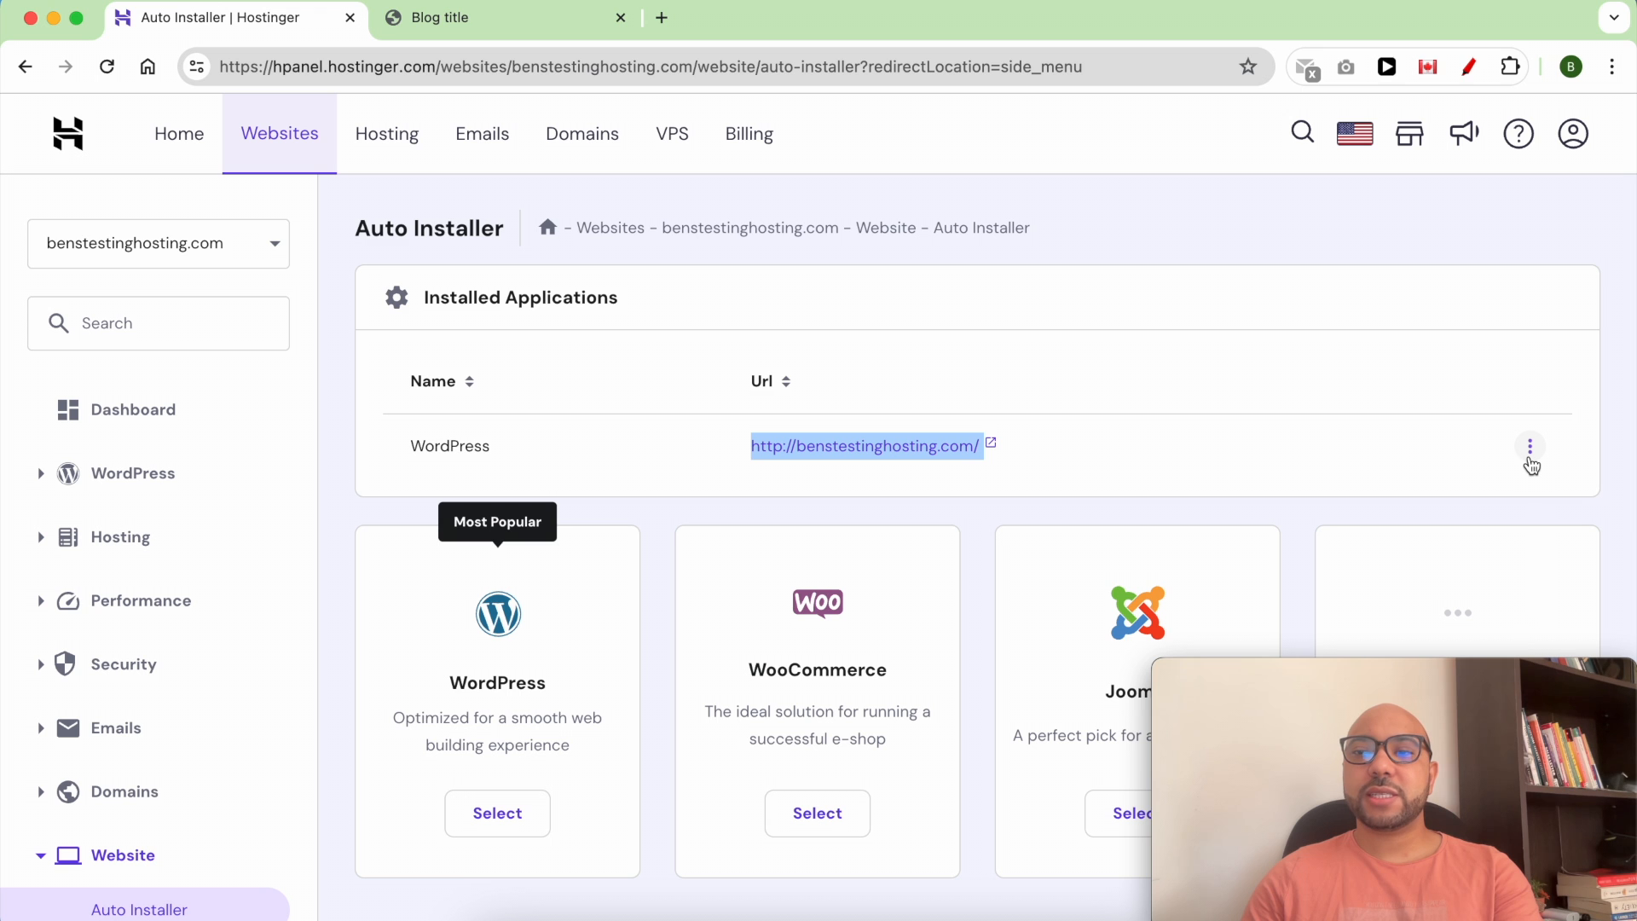
Delete the installed WordPress app together with its files and database
{"action": "left_click", "coordinate": [1532, 446]}
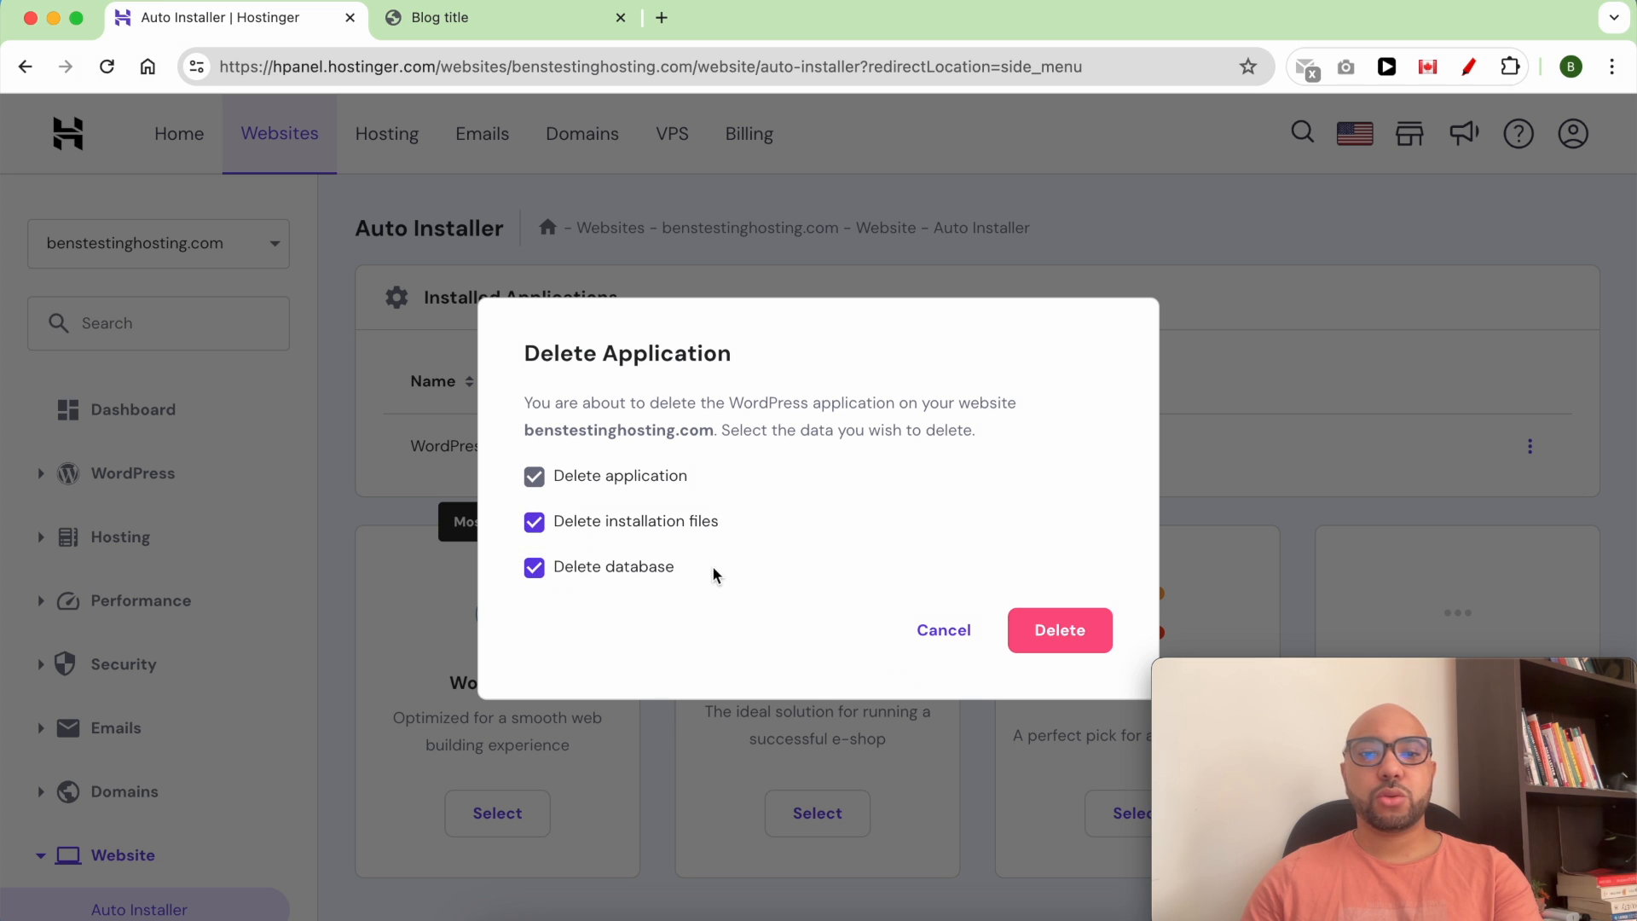
{"action": "mouse_move", "coordinate": [911, 570]}
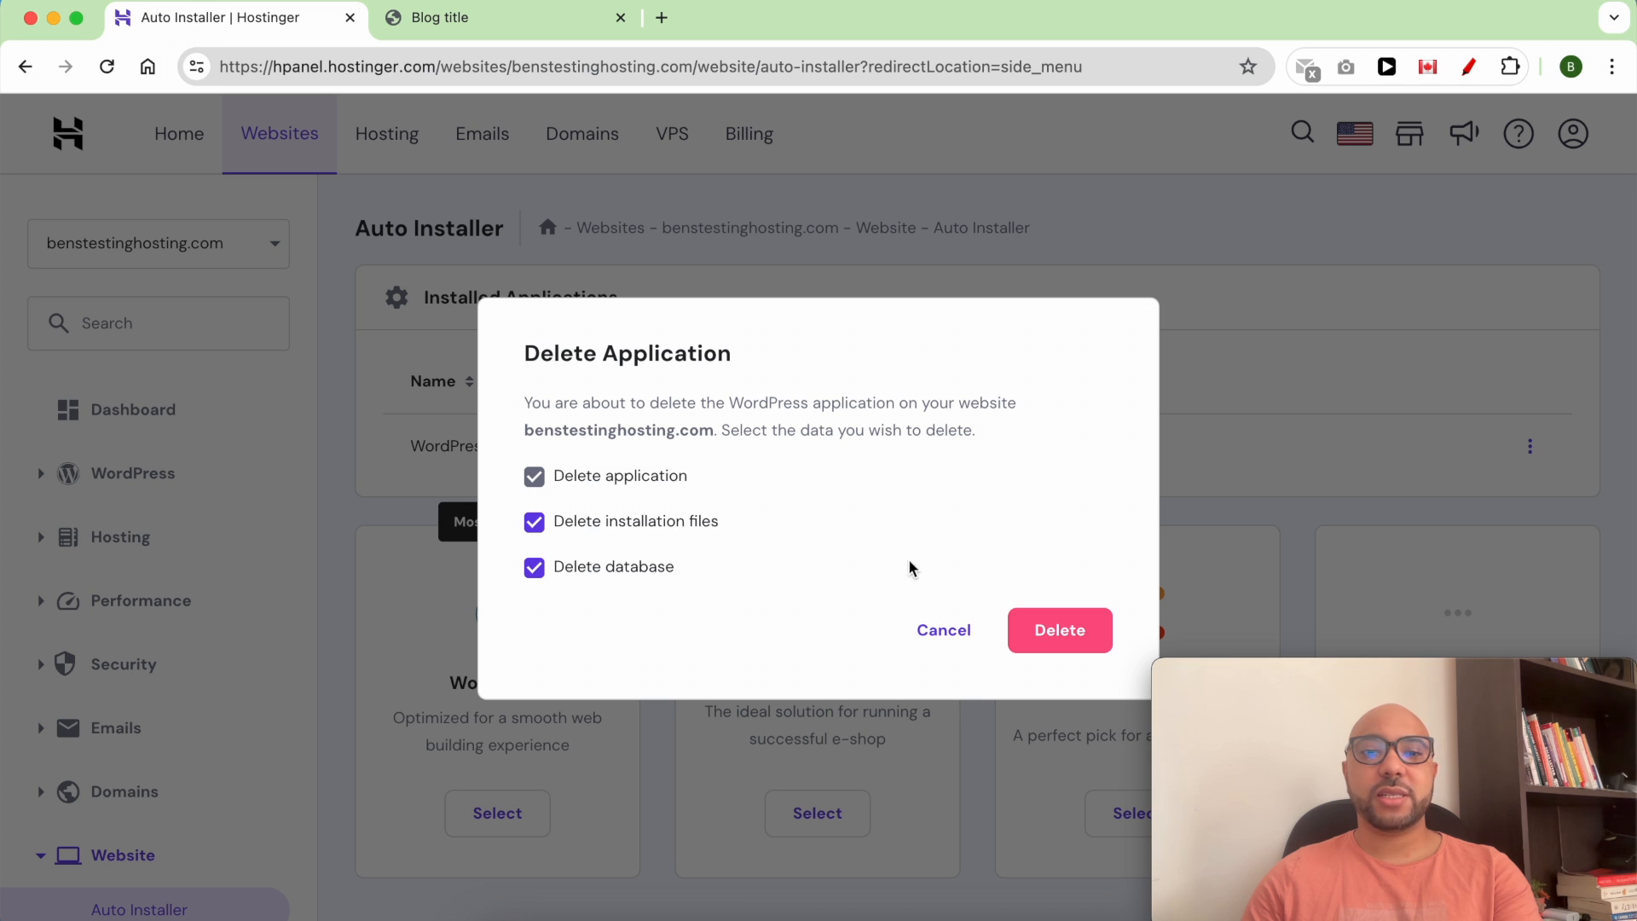
{"action": "left_click", "coordinate": [1061, 631]}
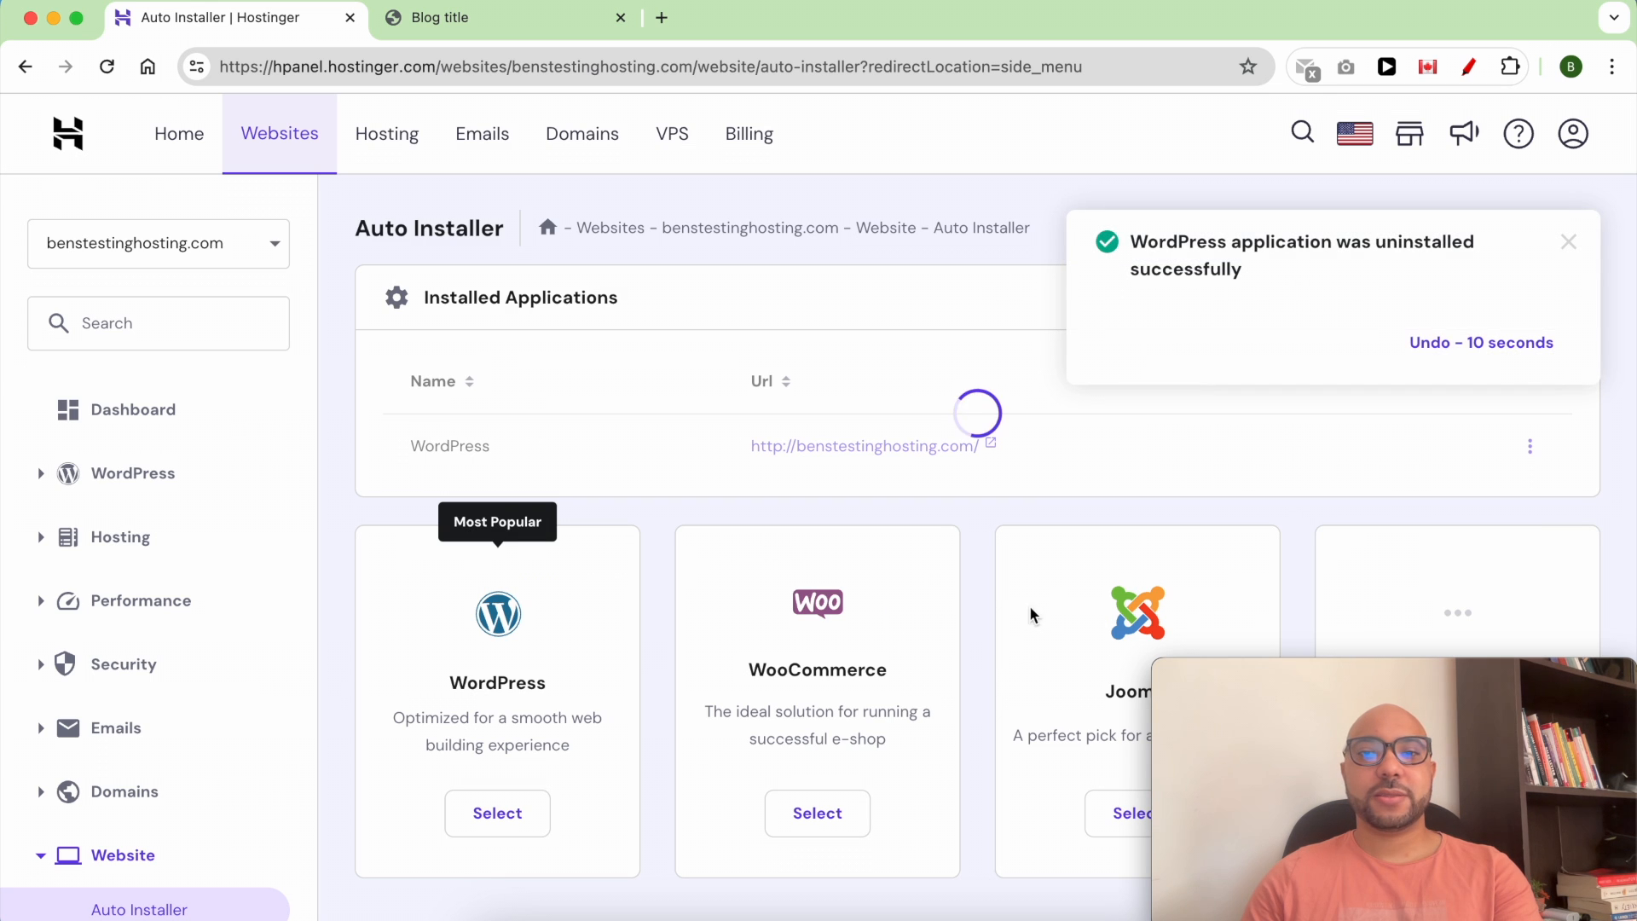
Reload the live site to see the 403 Forbidden error, then return to hPanel
{"action": "left_click", "coordinate": [488, 17]}
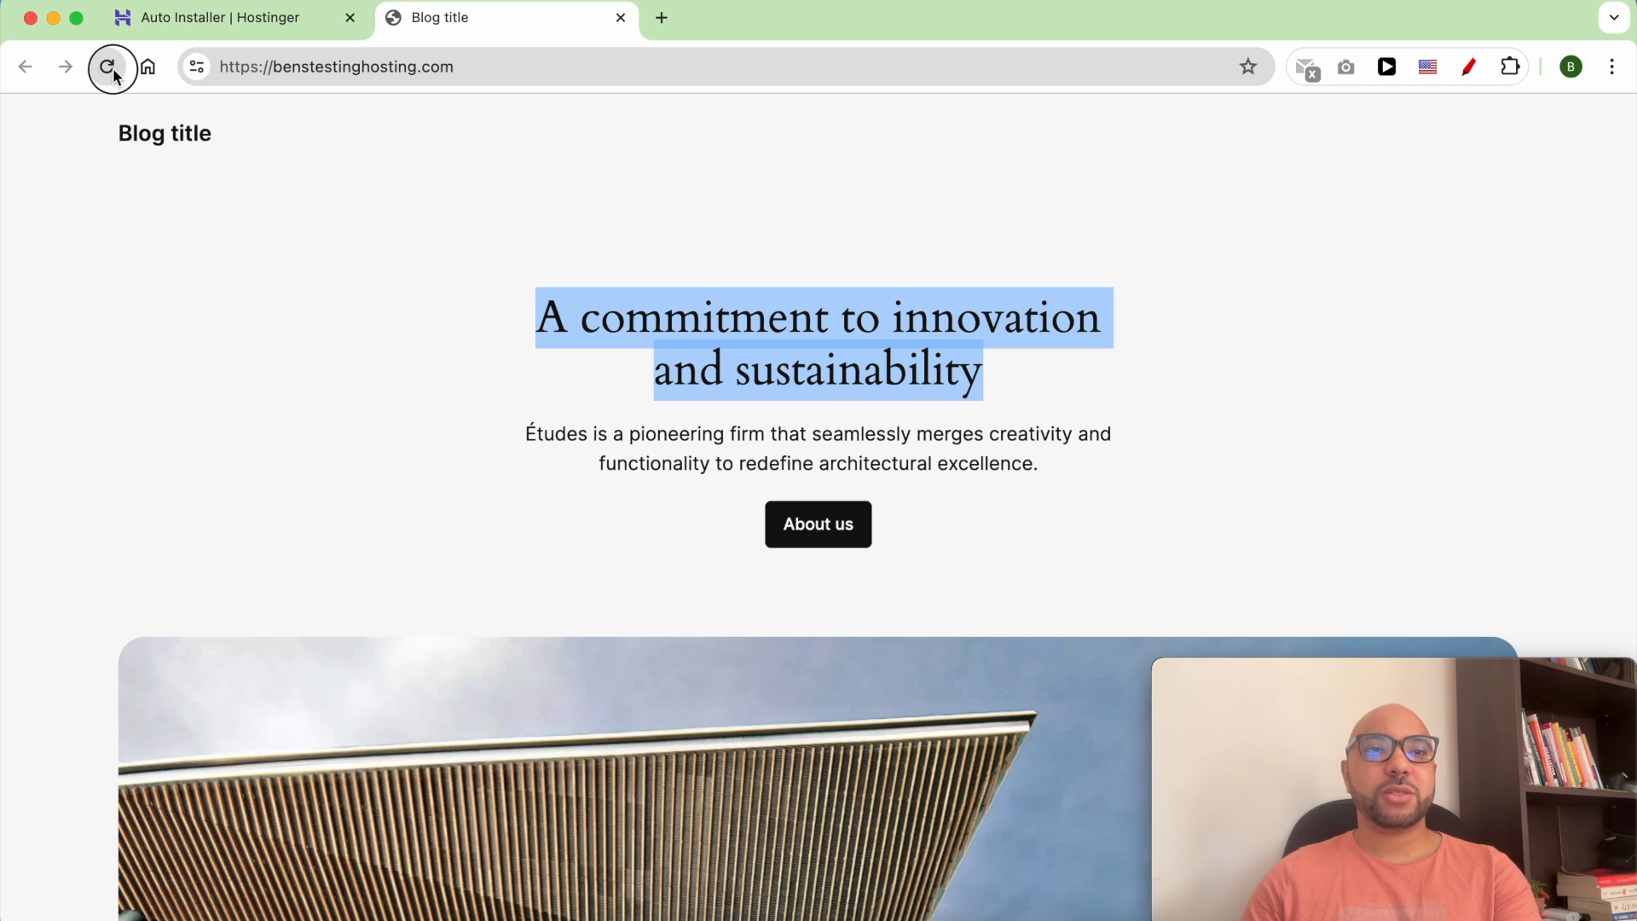
{"action": "left_click", "coordinate": [109, 68]}
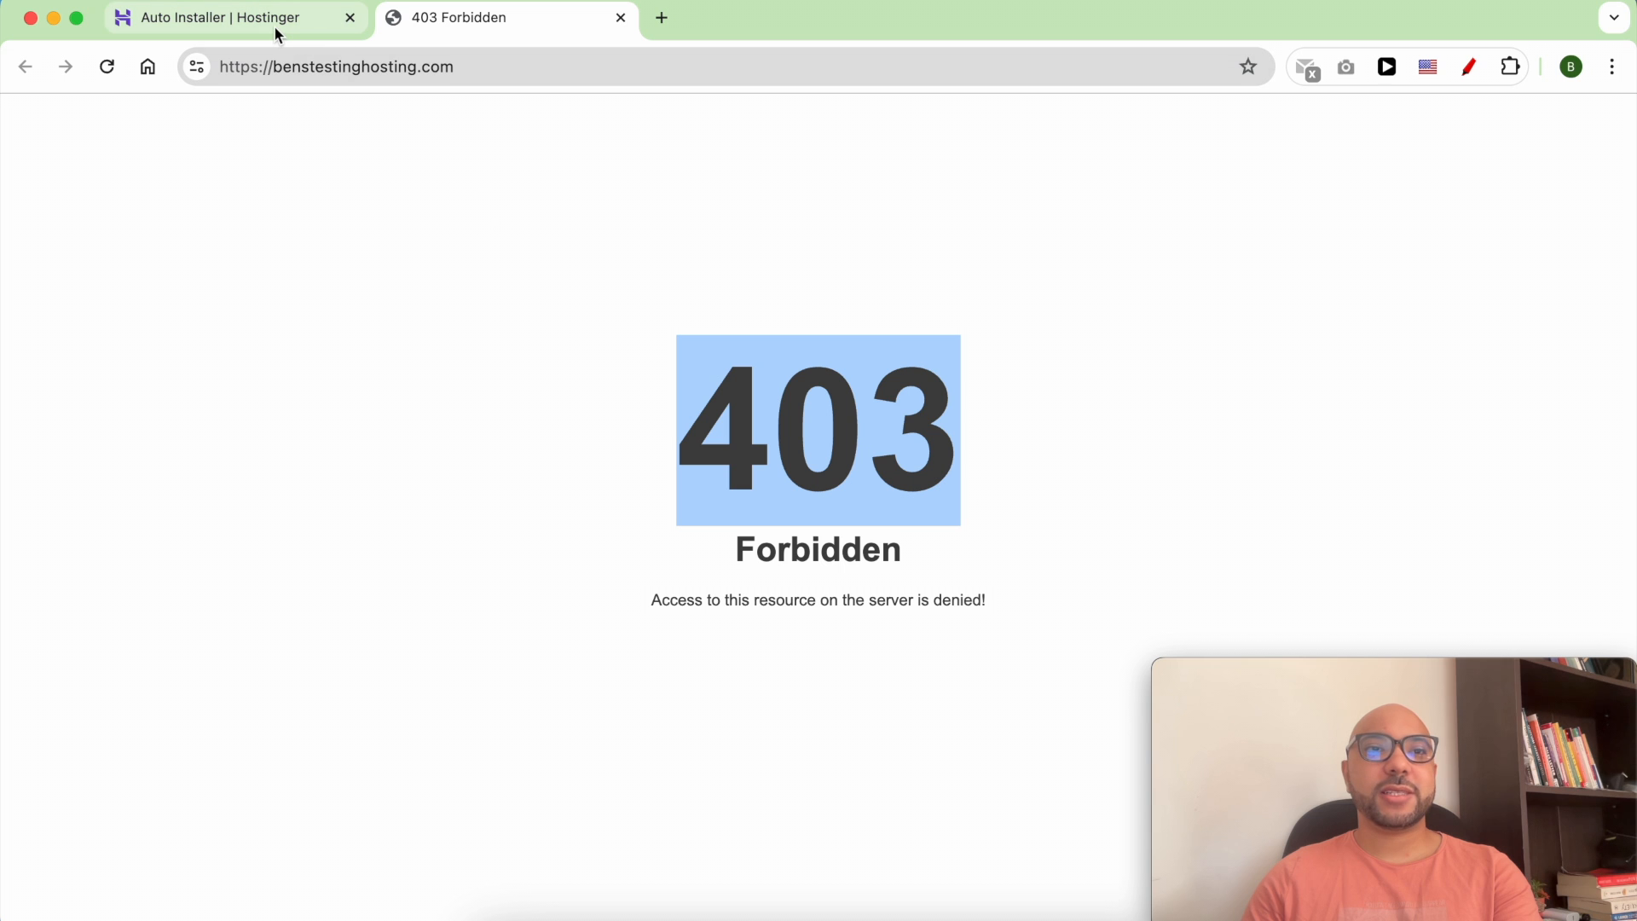
{"action": "left_click", "coordinate": [222, 17]}
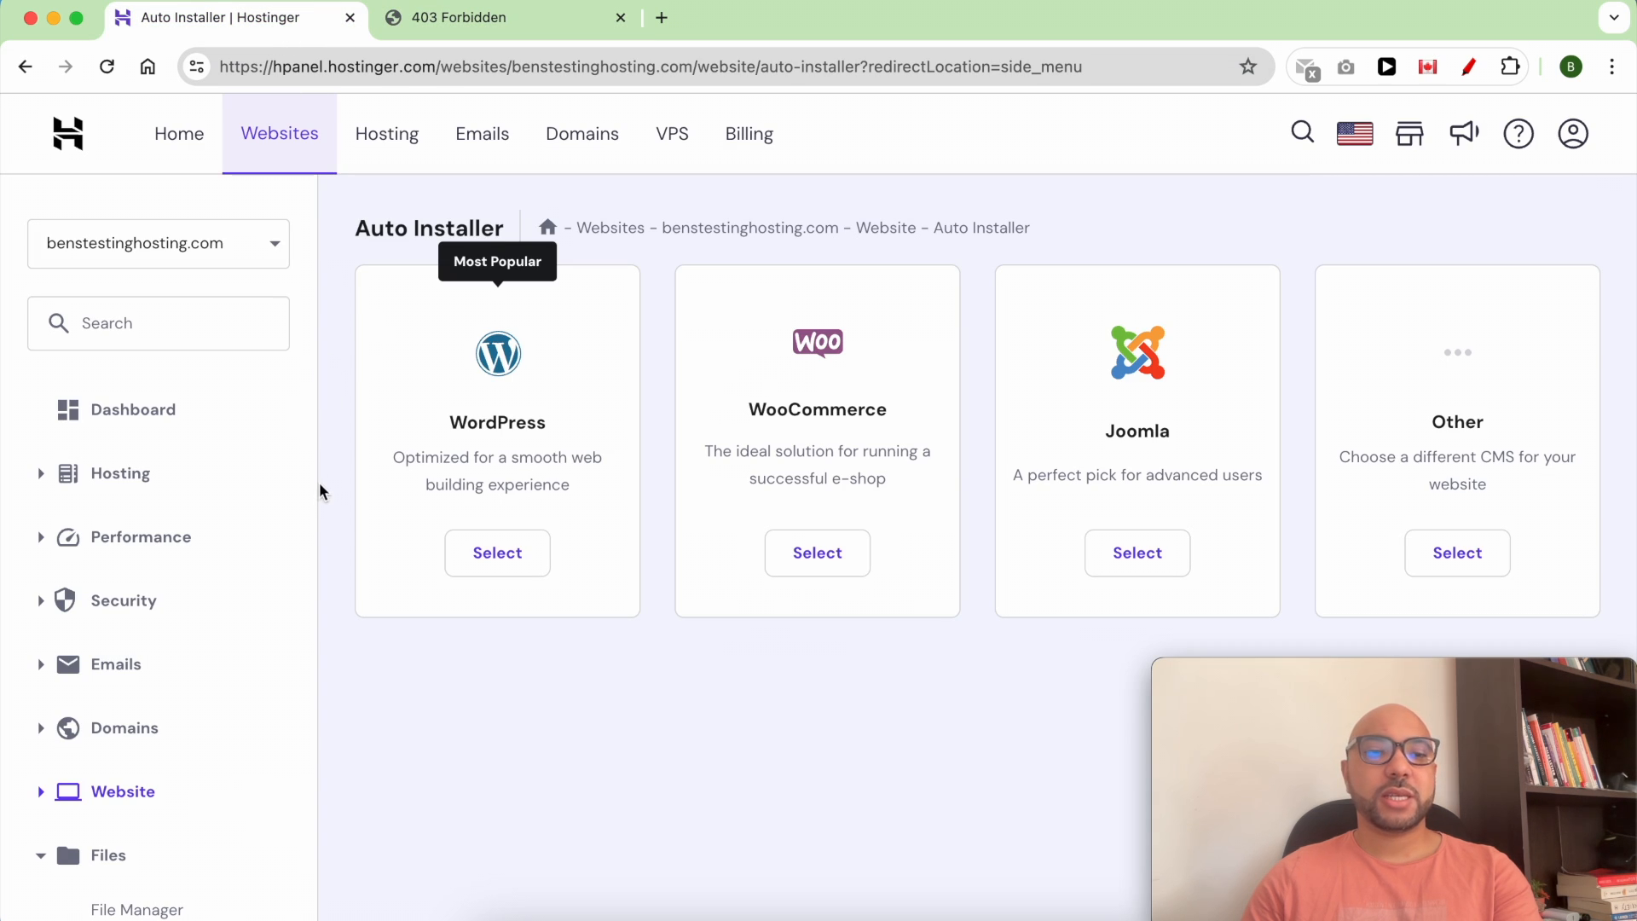
Select WordPress under the Website section to begin a new installation
{"action": "scroll", "scroll_direction": "down", "scroll_amount": 3}
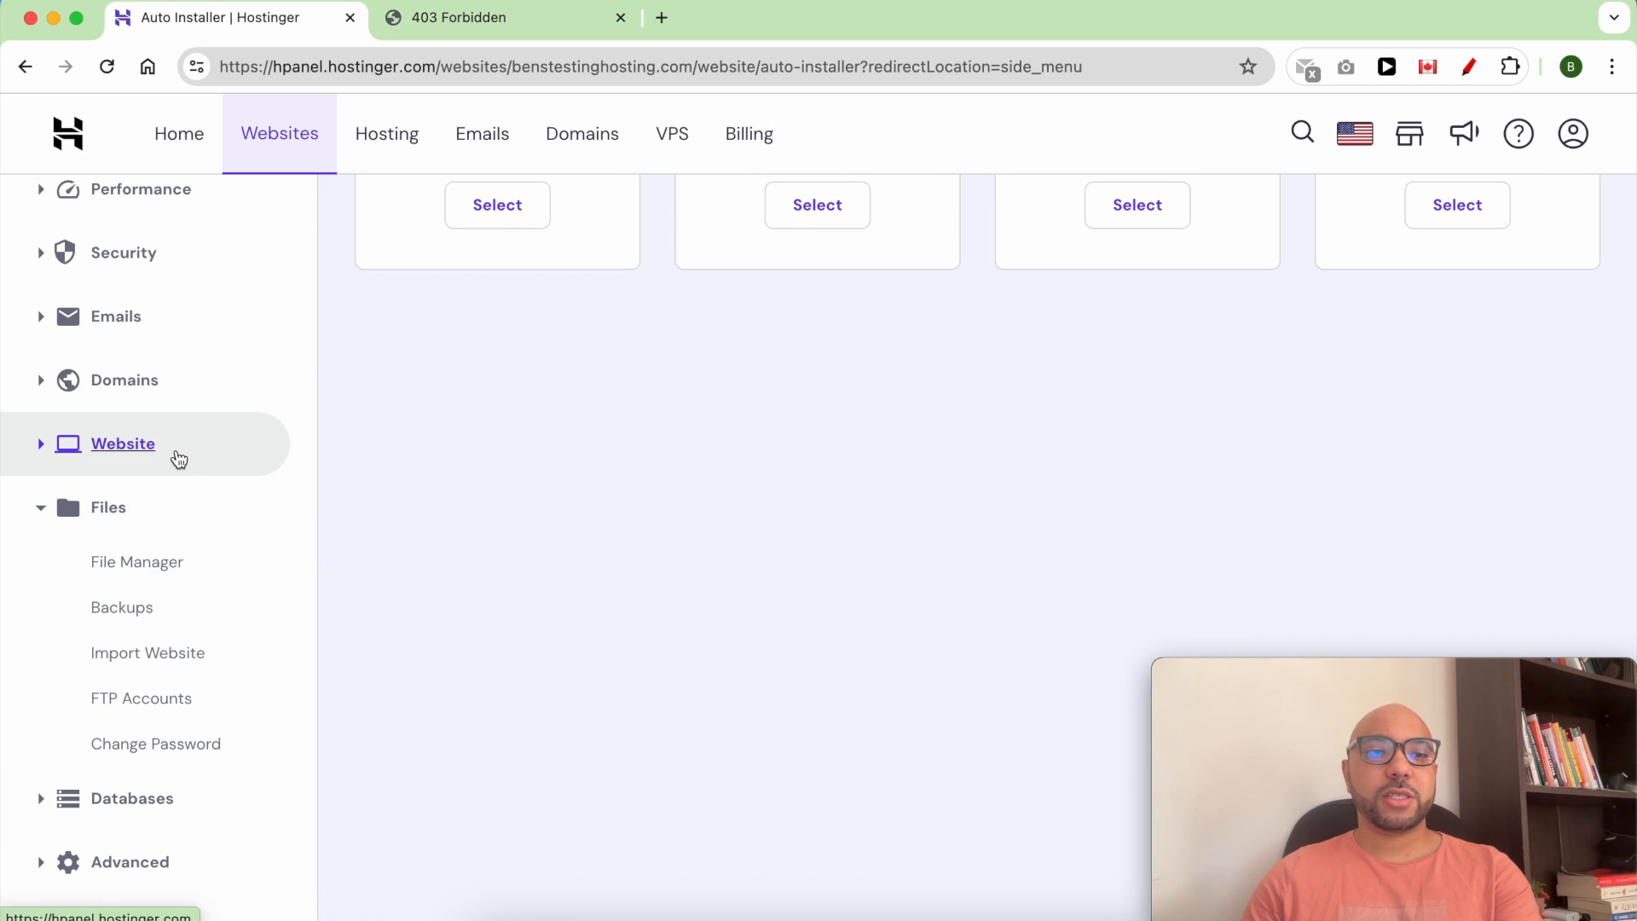
{"action": "left_click", "coordinate": [123, 444]}
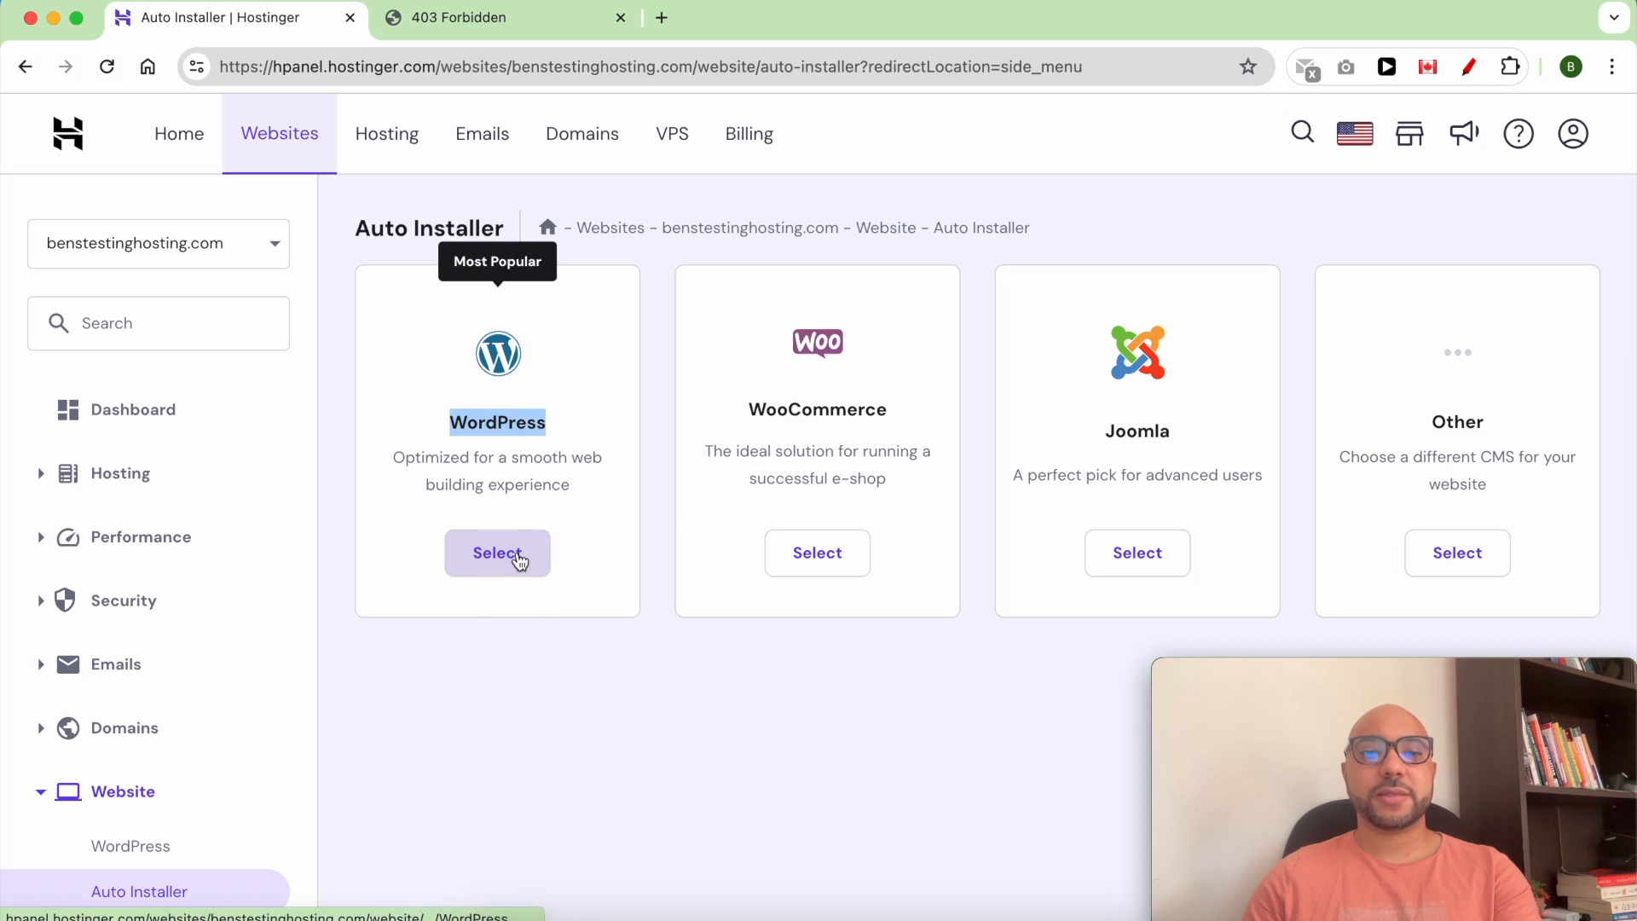
{"action": "left_click", "coordinate": [498, 553]}
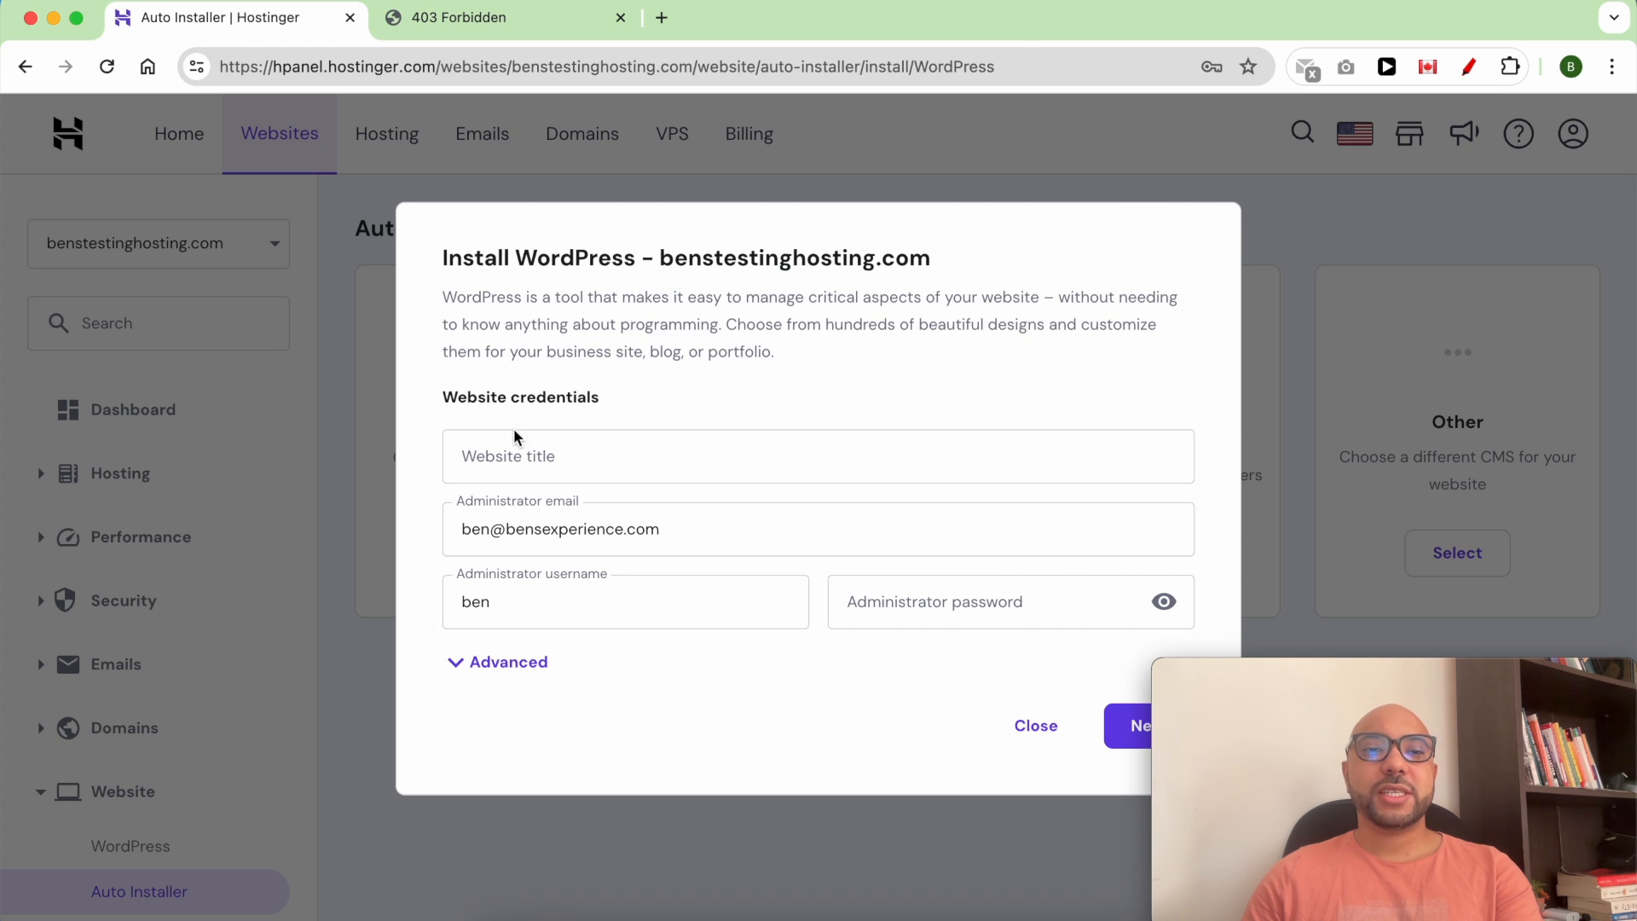
{"action": "mouse_move", "coordinate": [559, 406]}
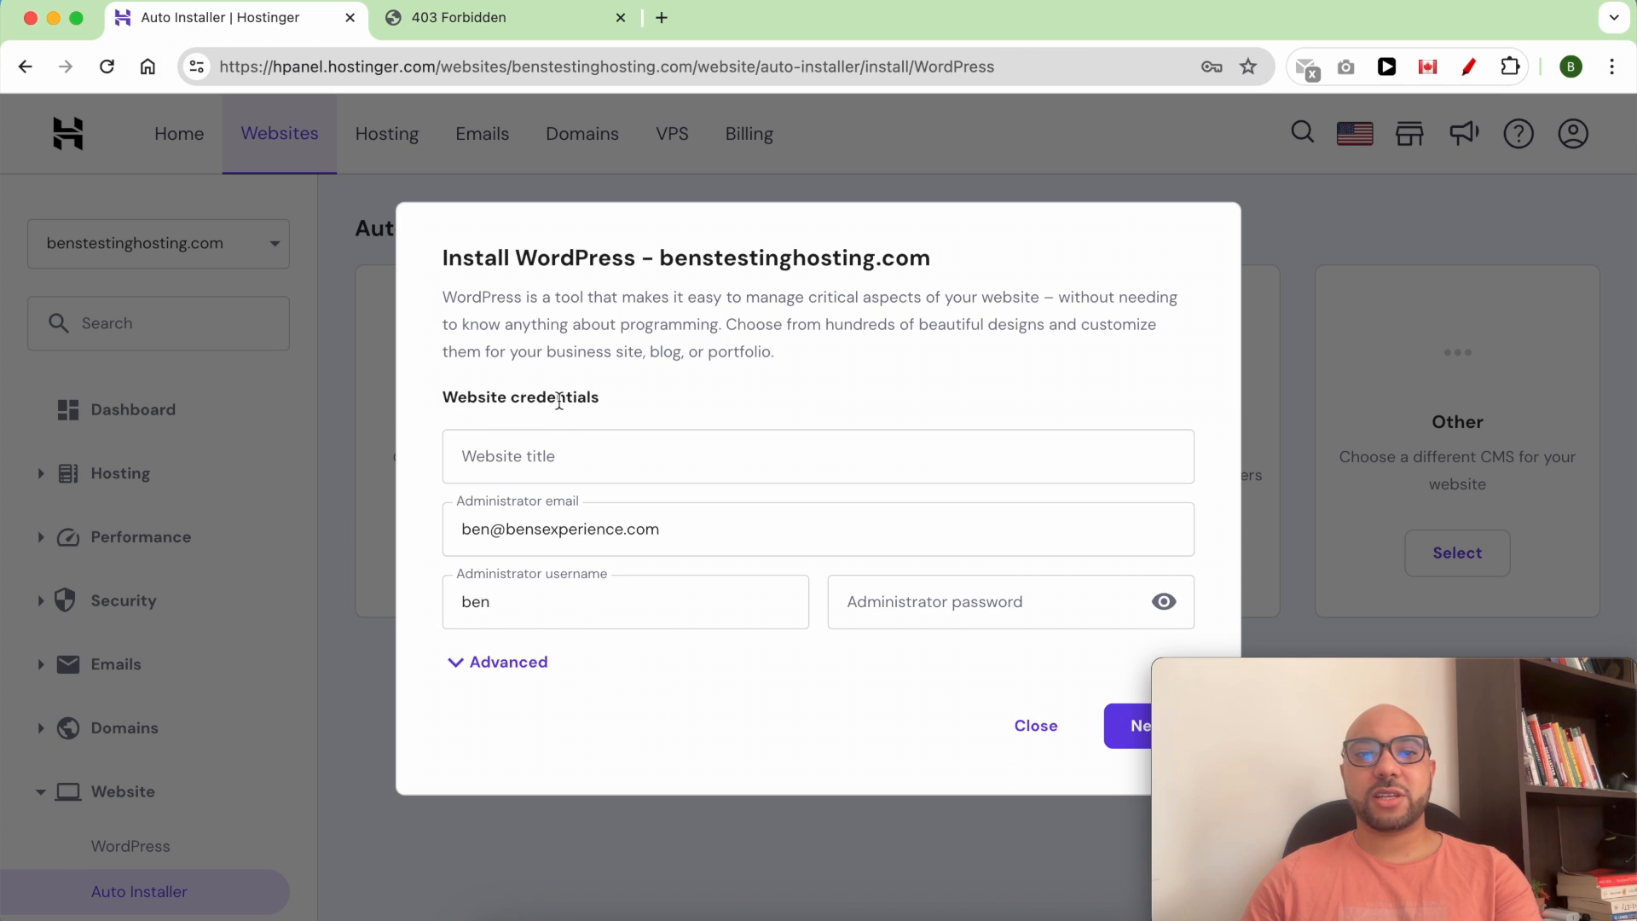
Enter 'Title' as the website title in the credentials form
{"action": "type", "text": "T"}
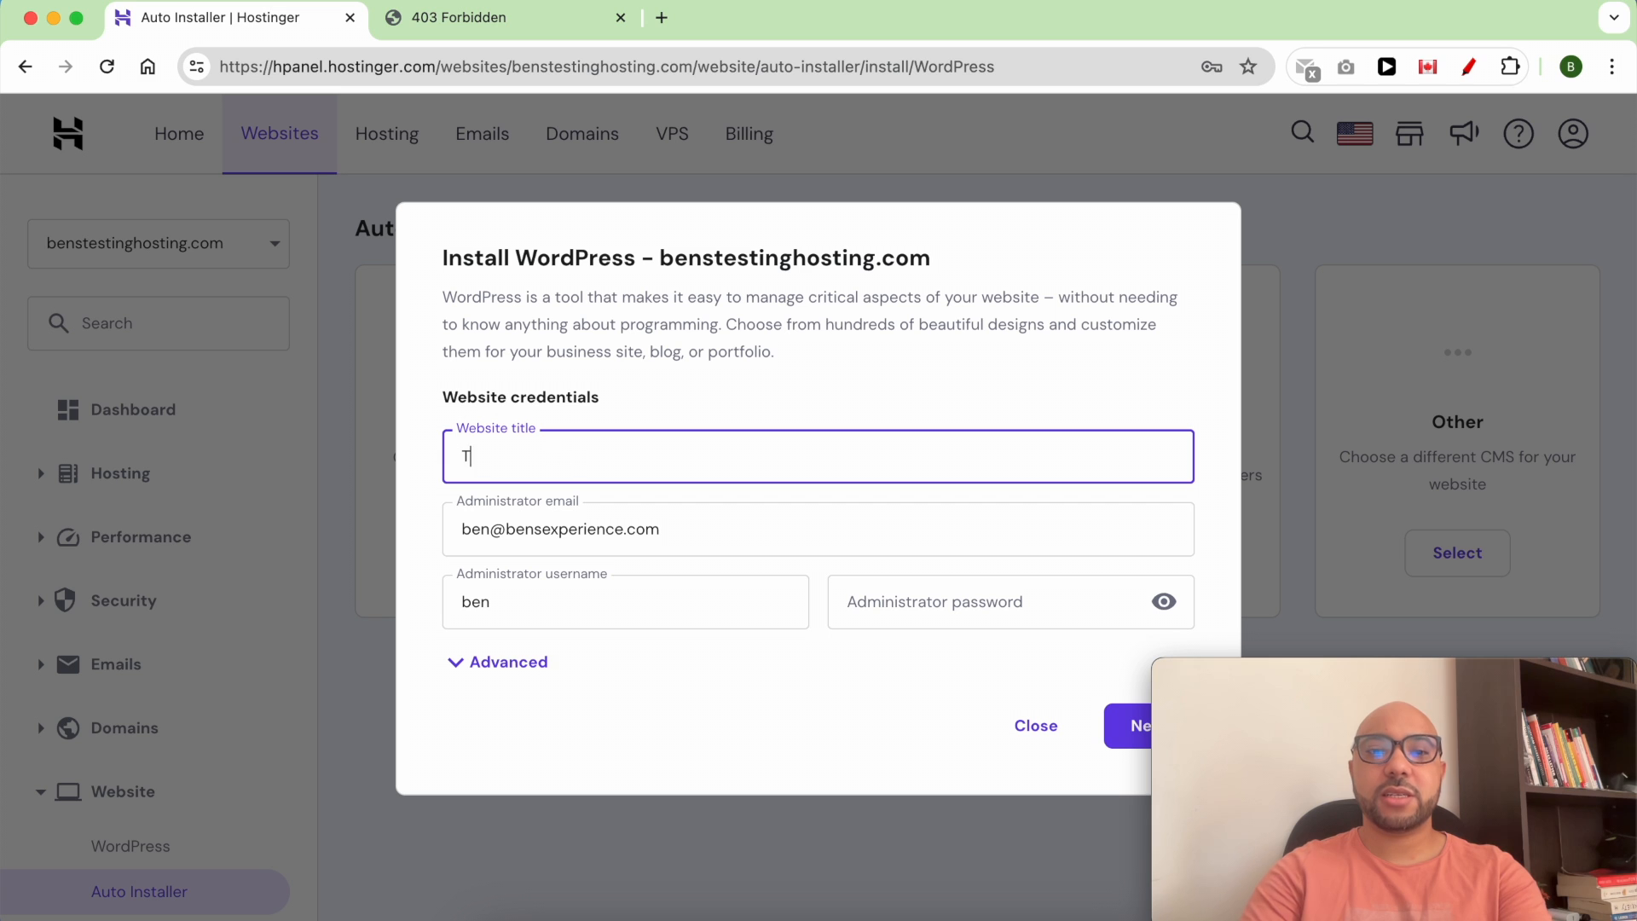
{"action": "type", "text": "itle"}
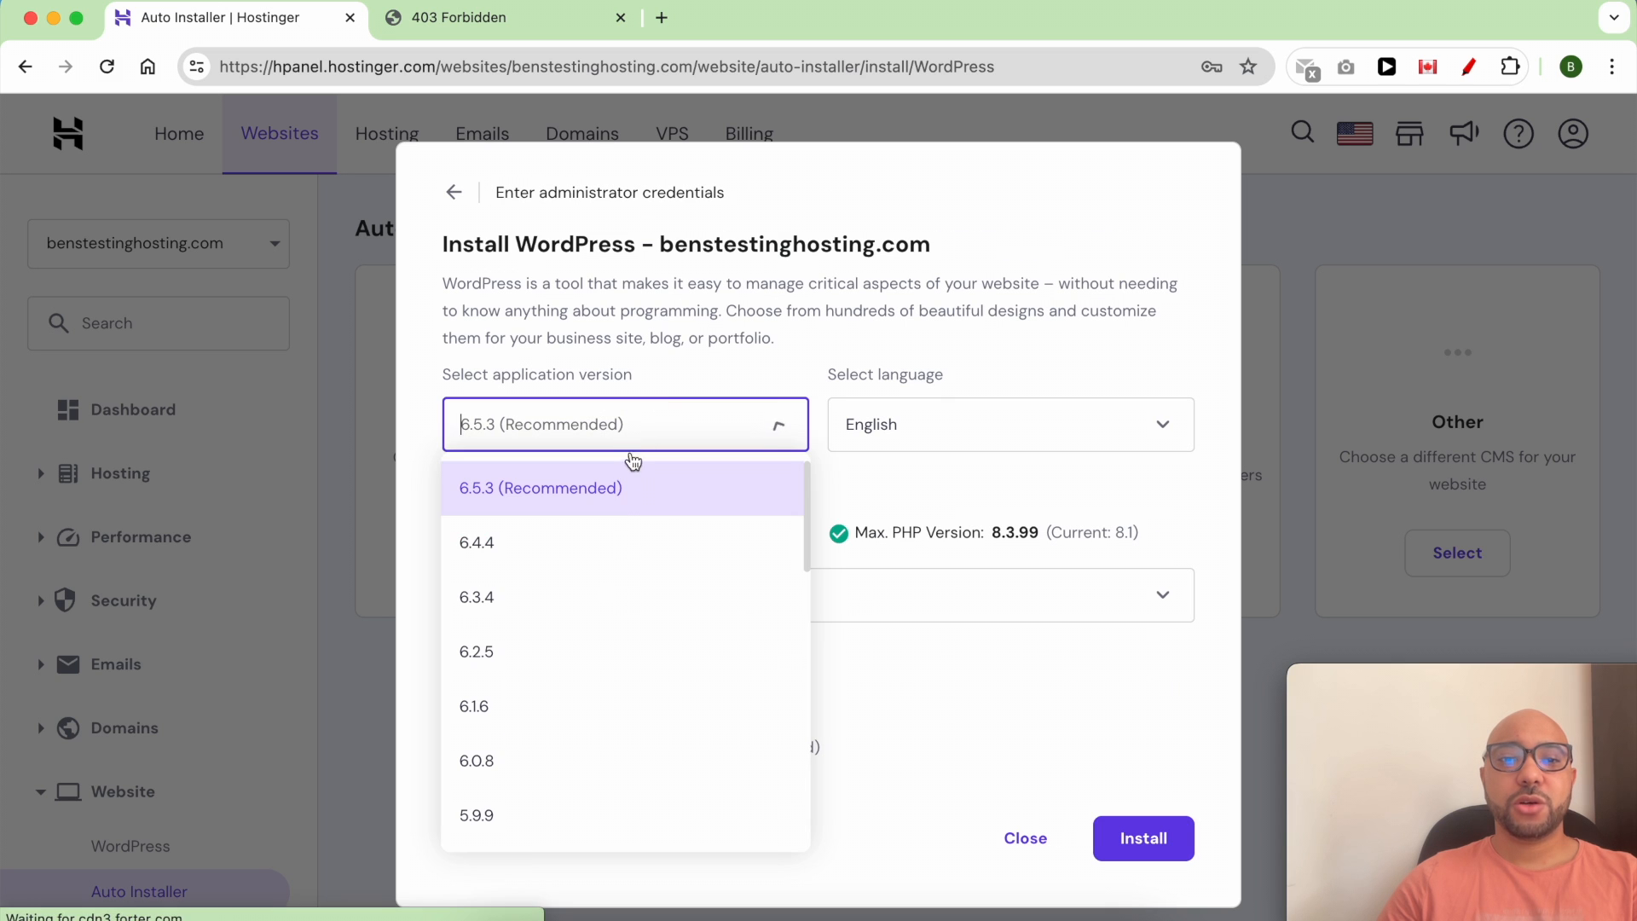
{"action": "mouse_move", "coordinate": [610, 552]}
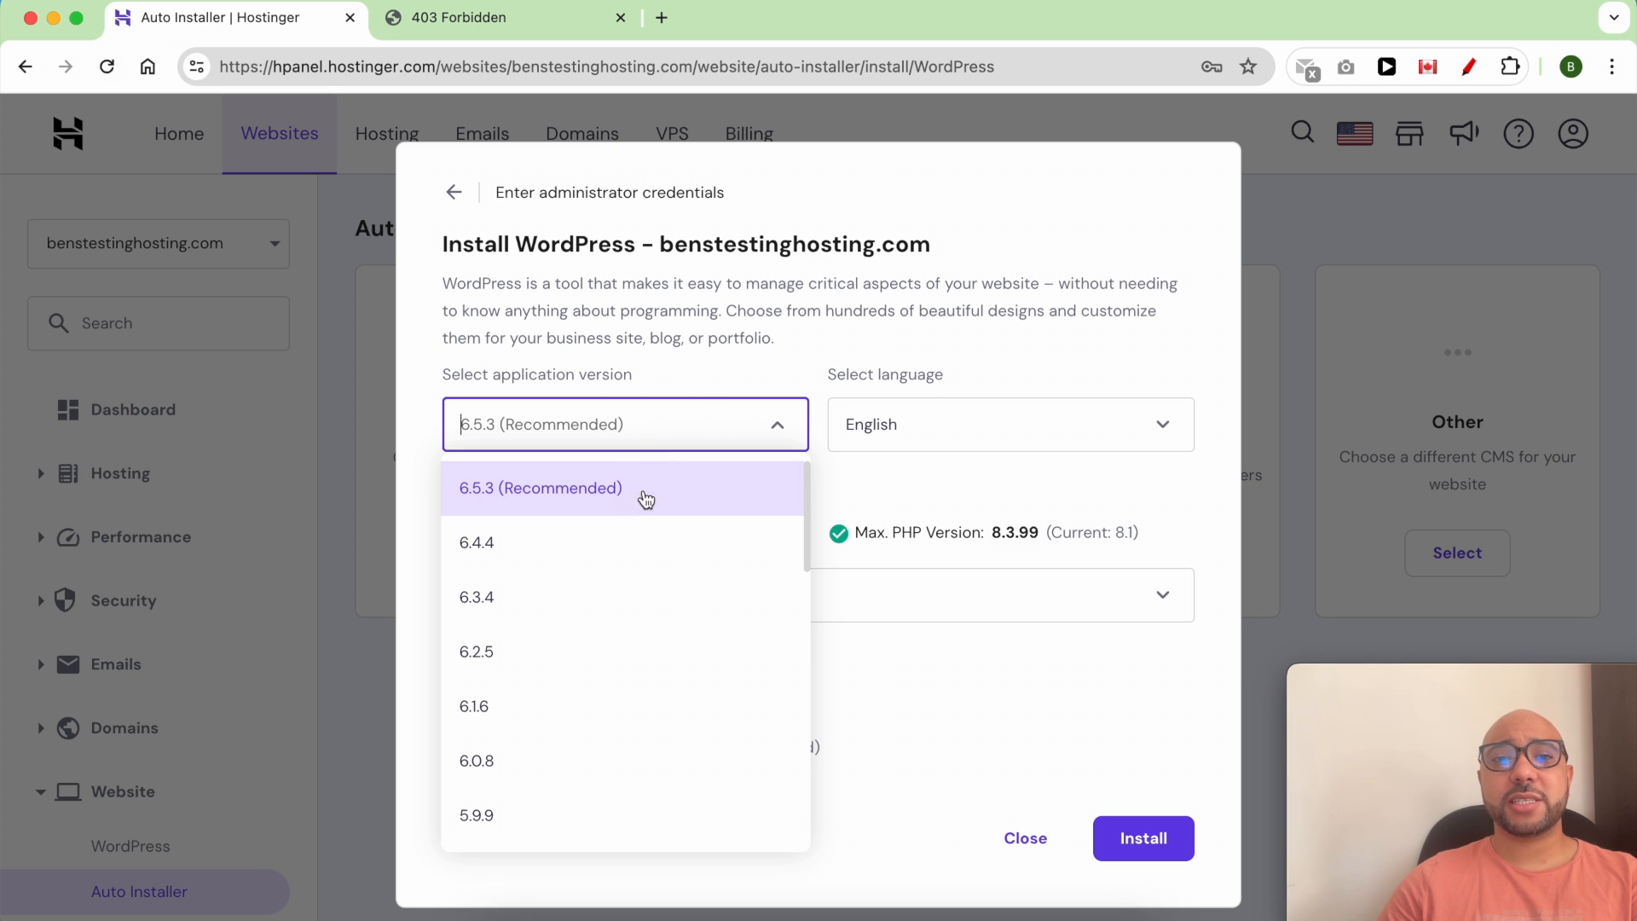
Install WordPress version 6.5.3 (Recommended) and switch to the live site tab
{"action": "left_click", "coordinate": [1009, 425]}
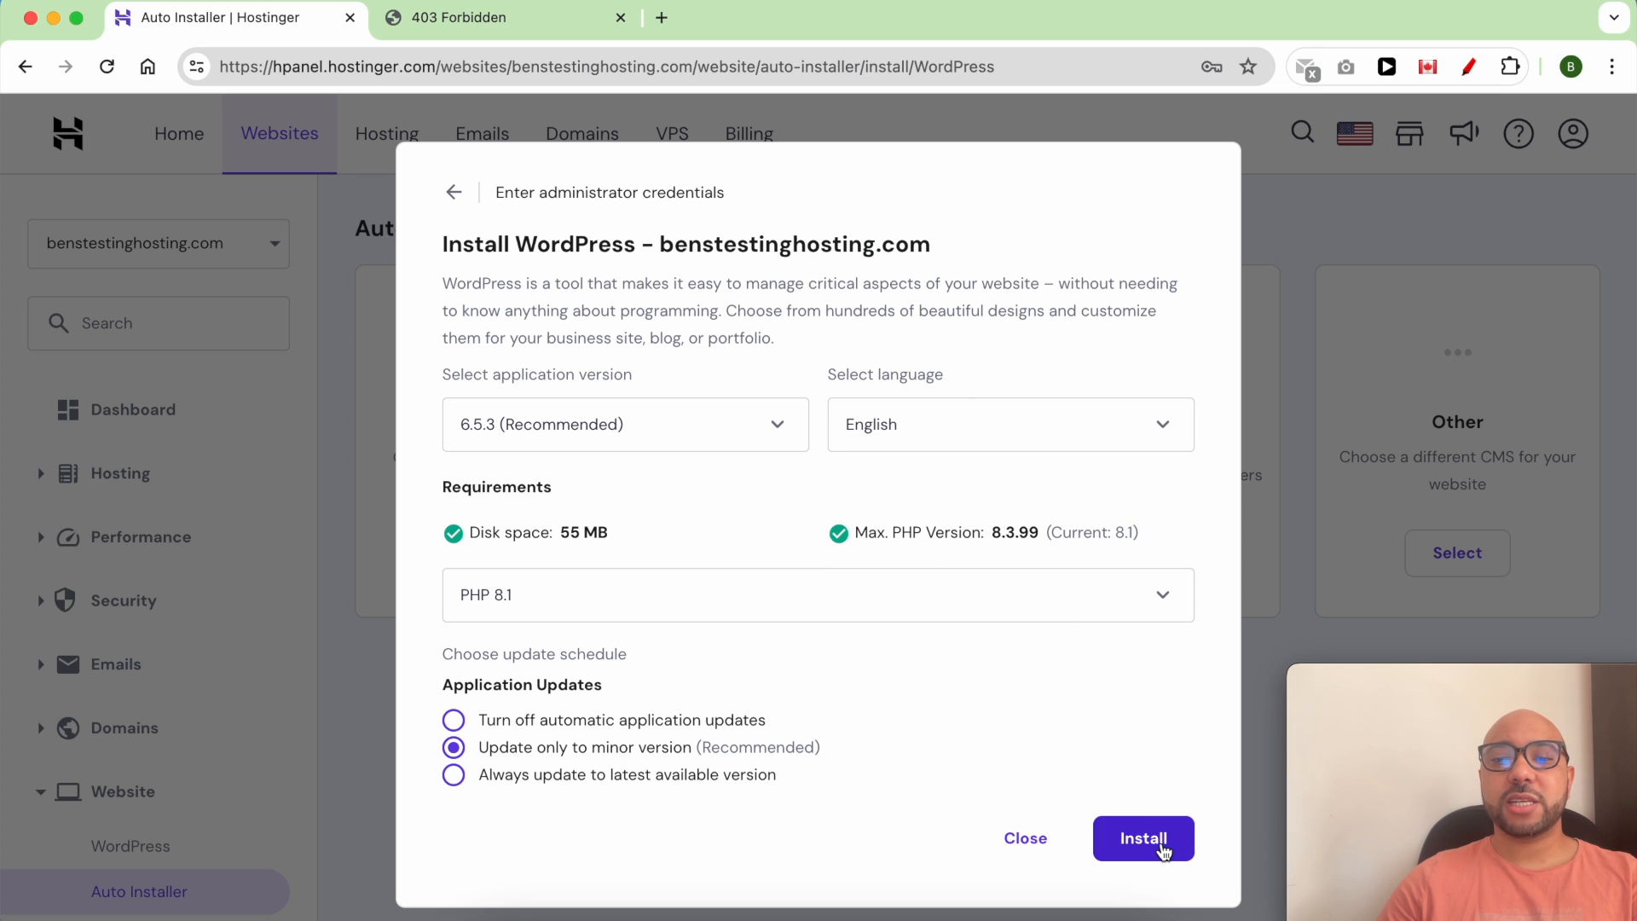
{"action": "left_click", "coordinate": [1143, 837]}
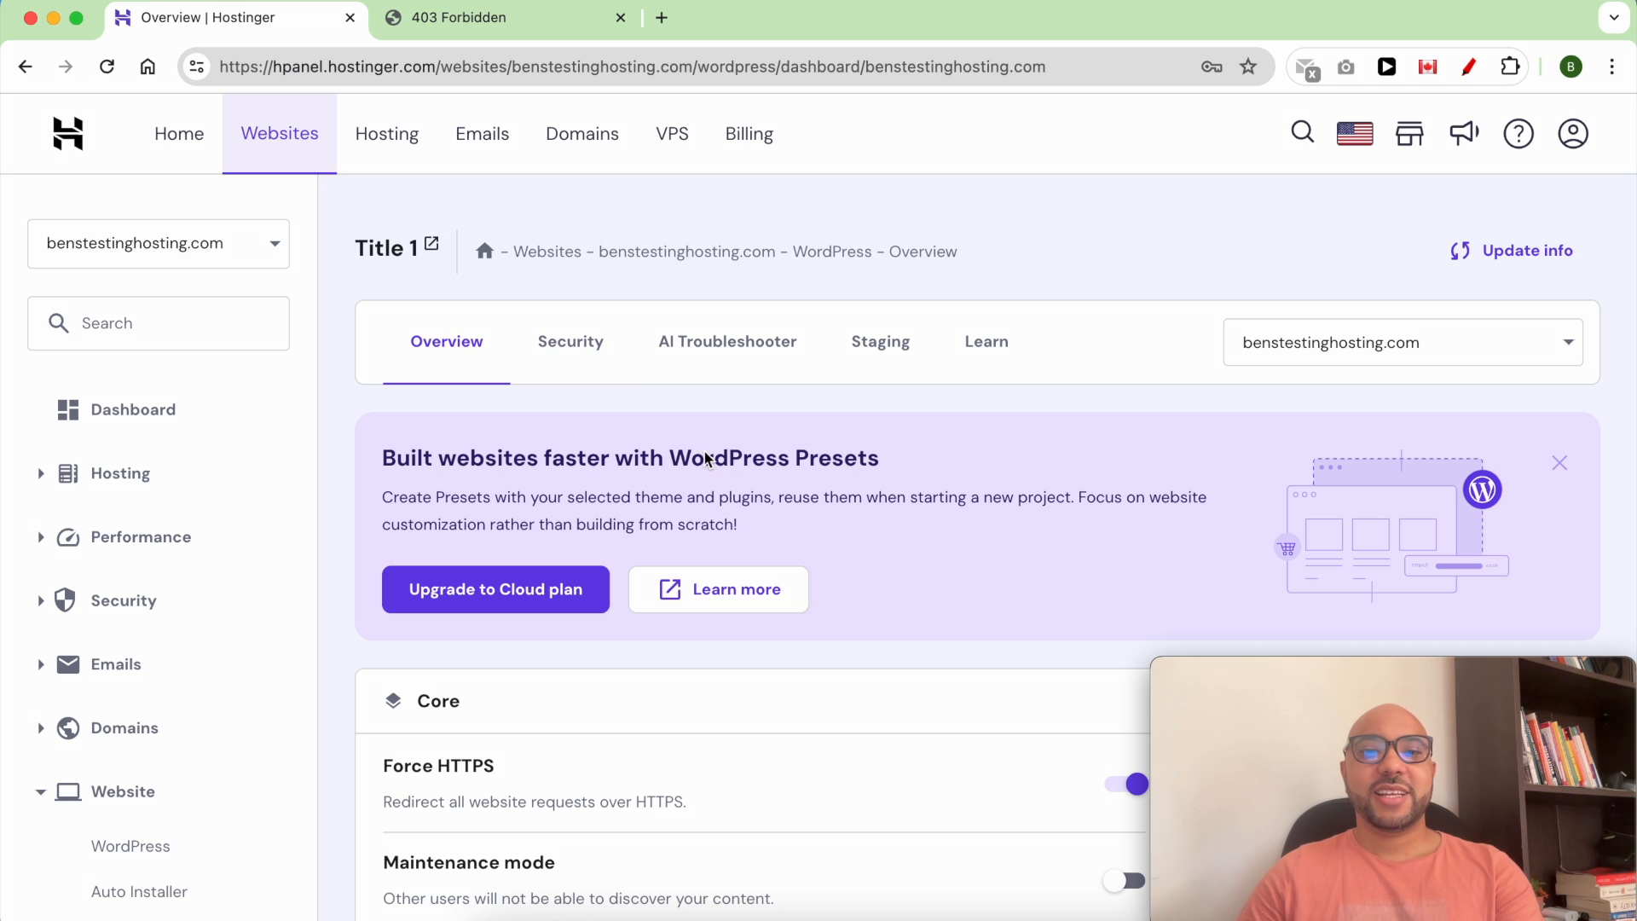
{"action": "left_click", "coordinate": [501, 17]}
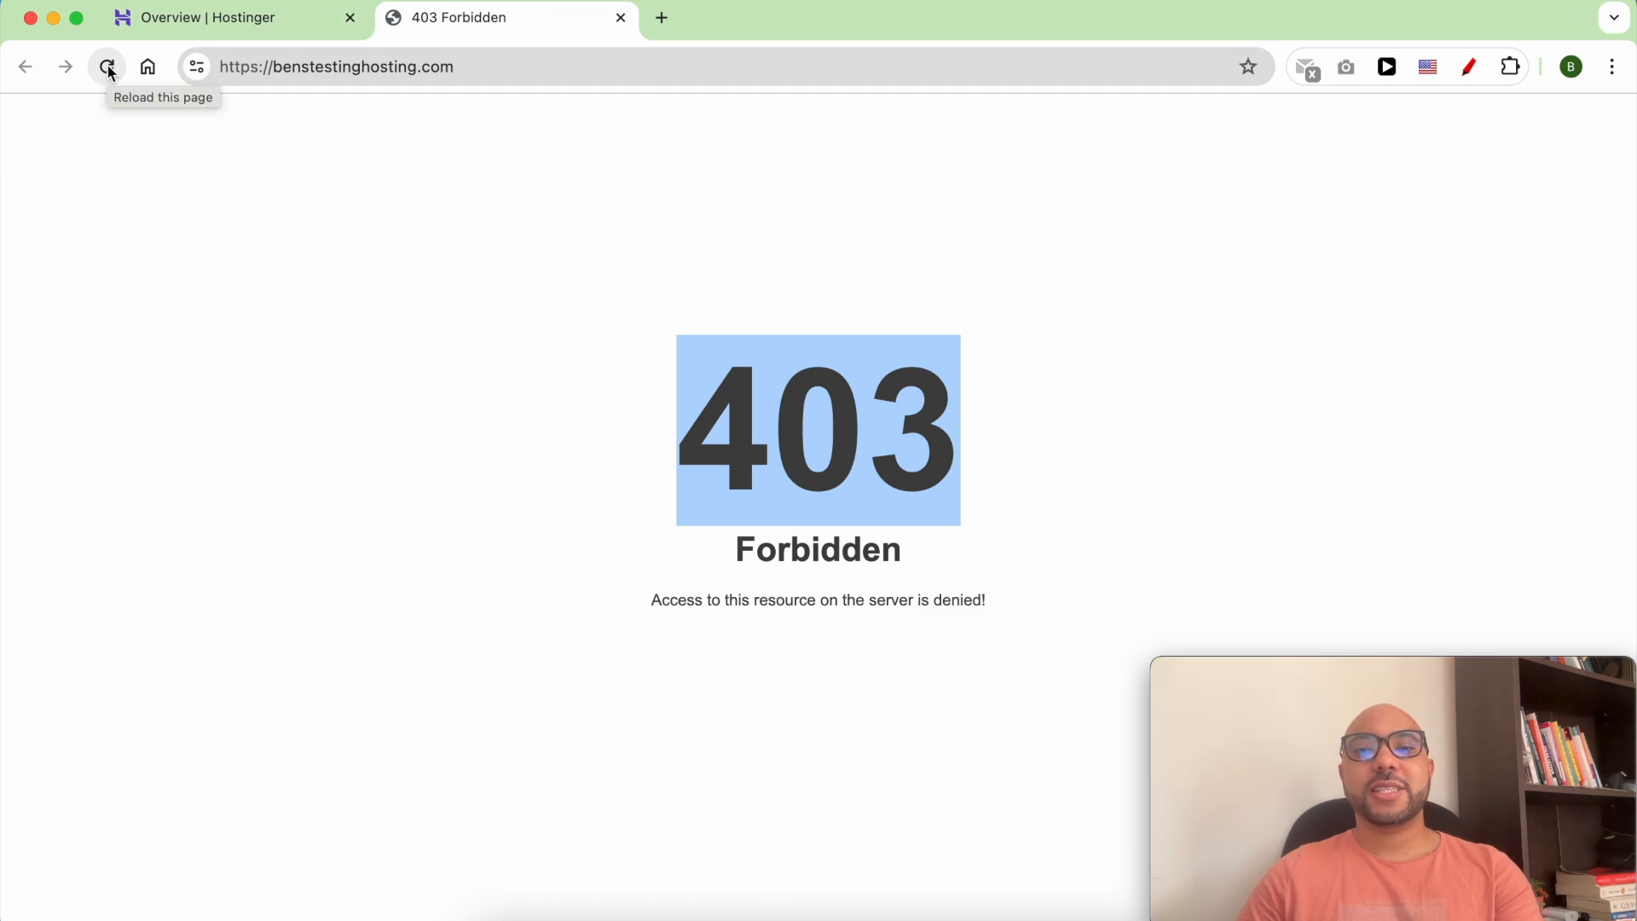
Reload benstestinghosting.com so the fresh default WordPress site loads
{"action": "left_click", "coordinate": [106, 66]}
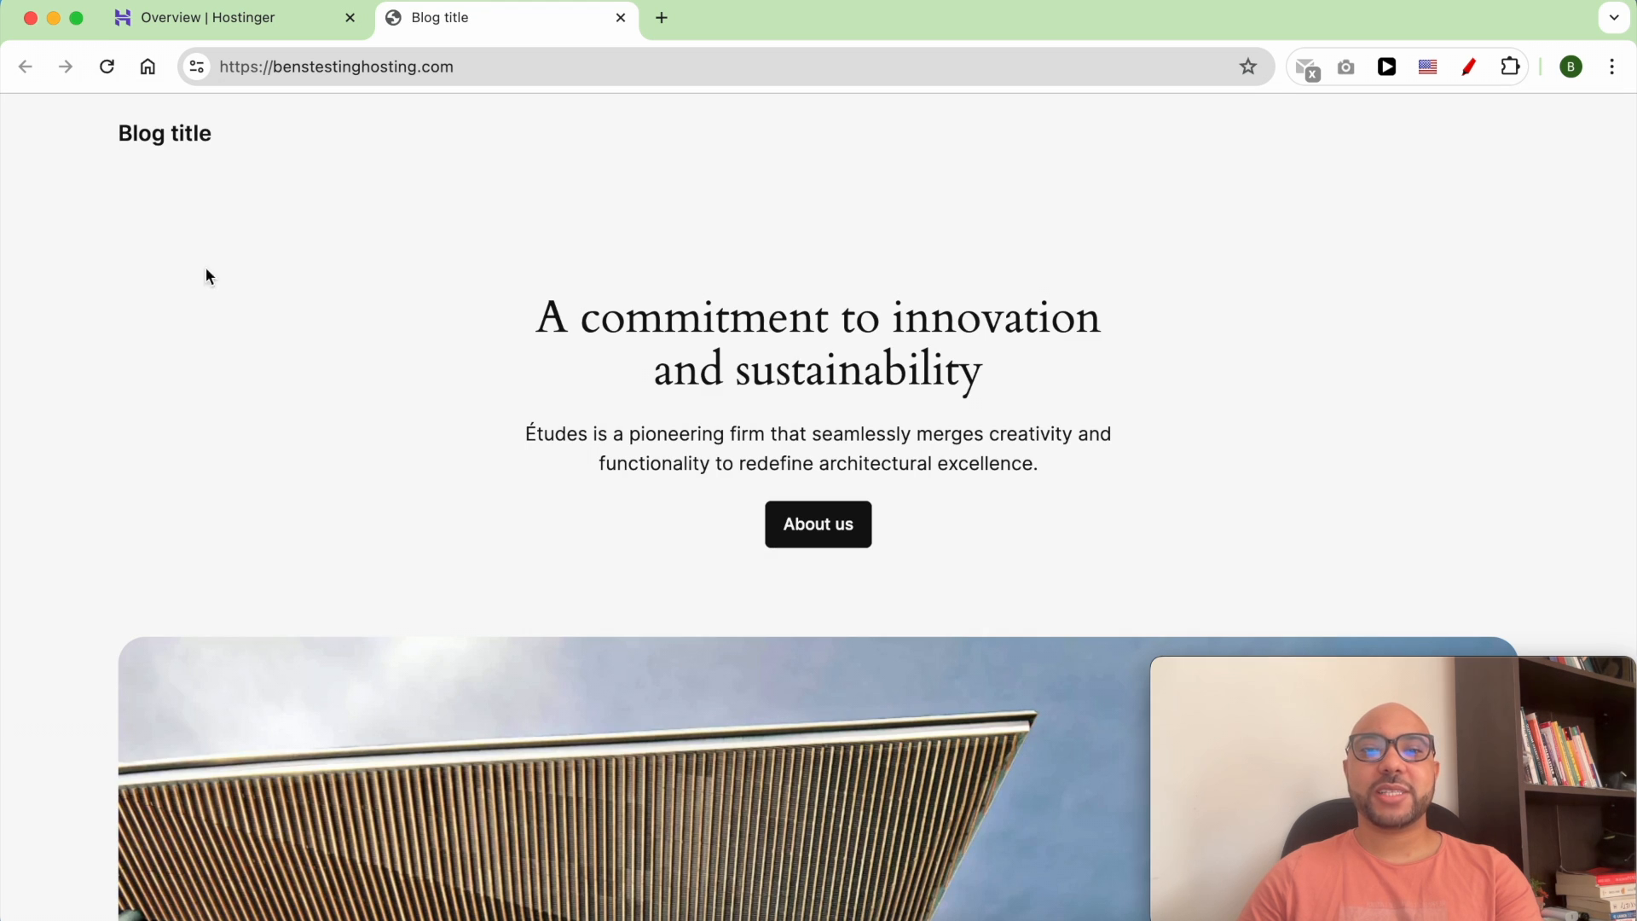
{"action": "mouse_move", "coordinate": [1018, 526]}
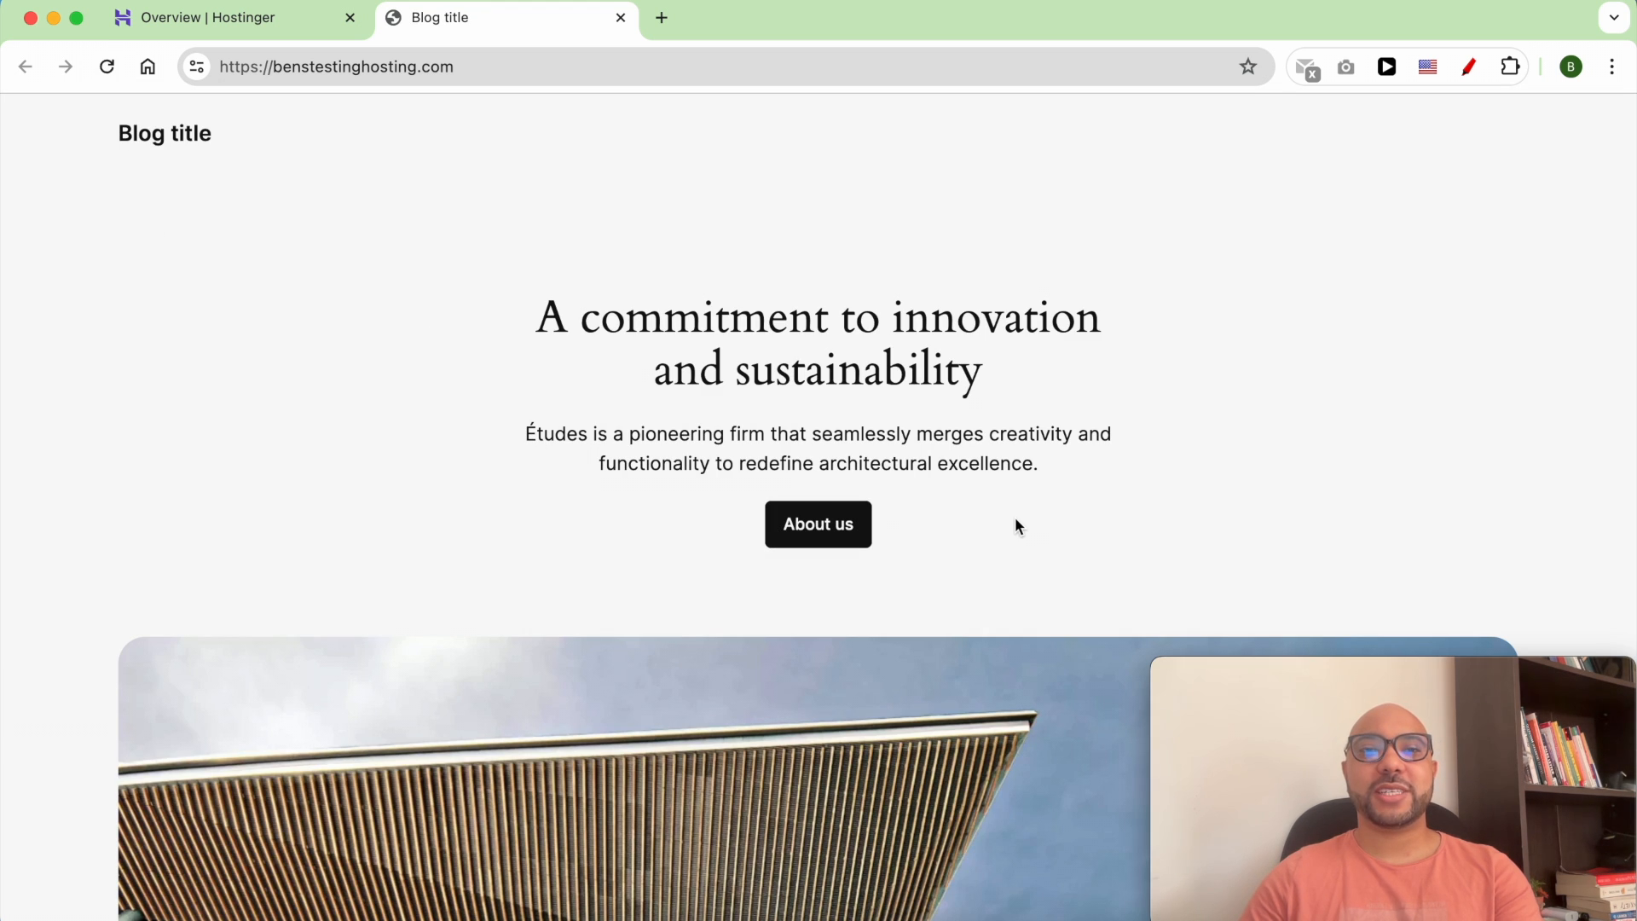